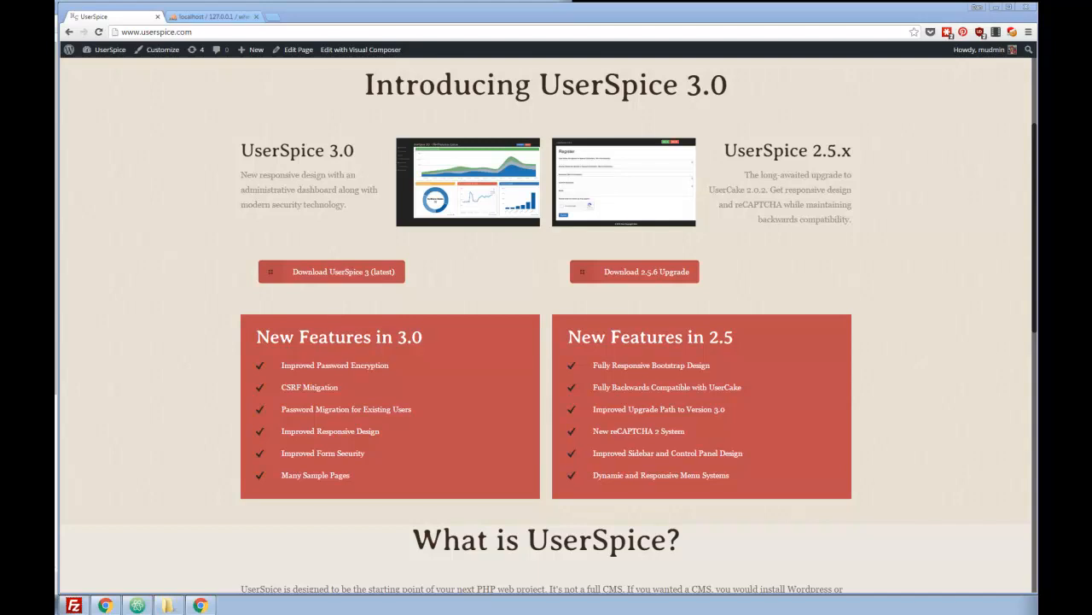
mouse_move(106, 232)
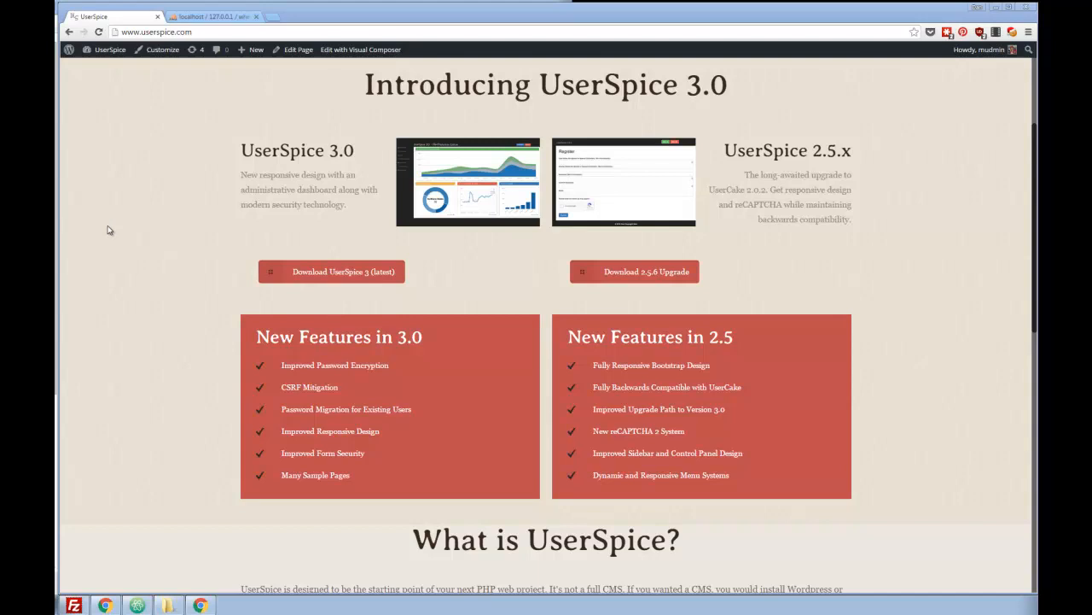
mouse_move(118, 228)
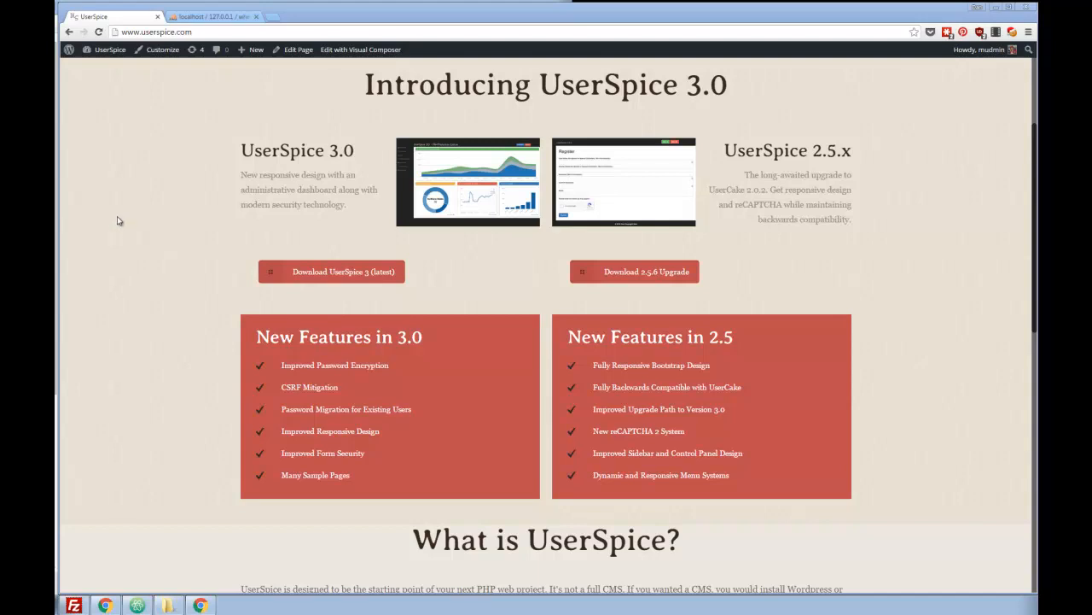
mouse_move(150, 147)
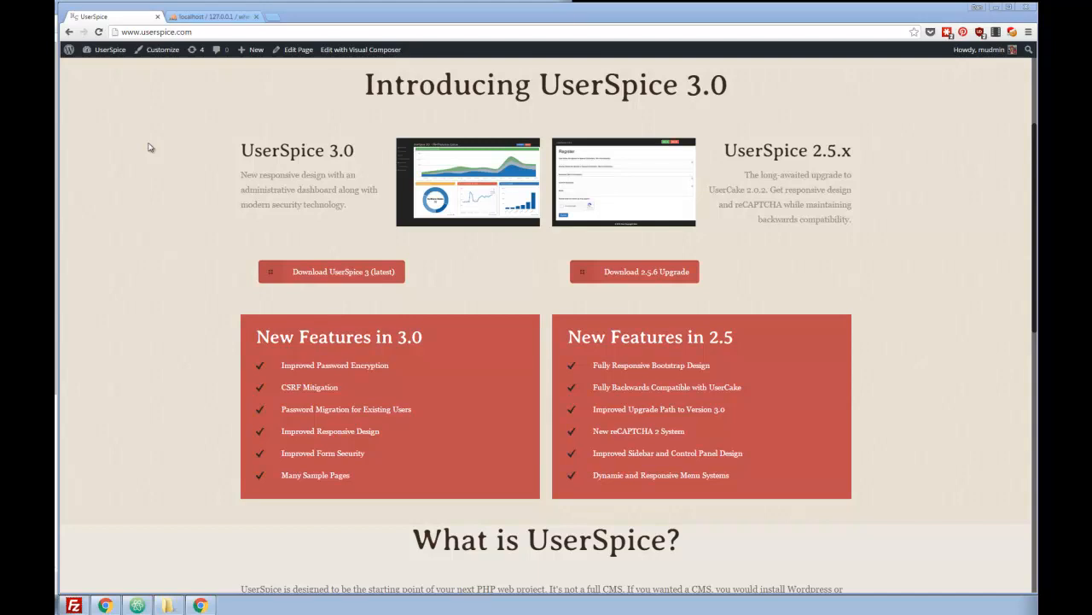
mouse_move(202, 147)
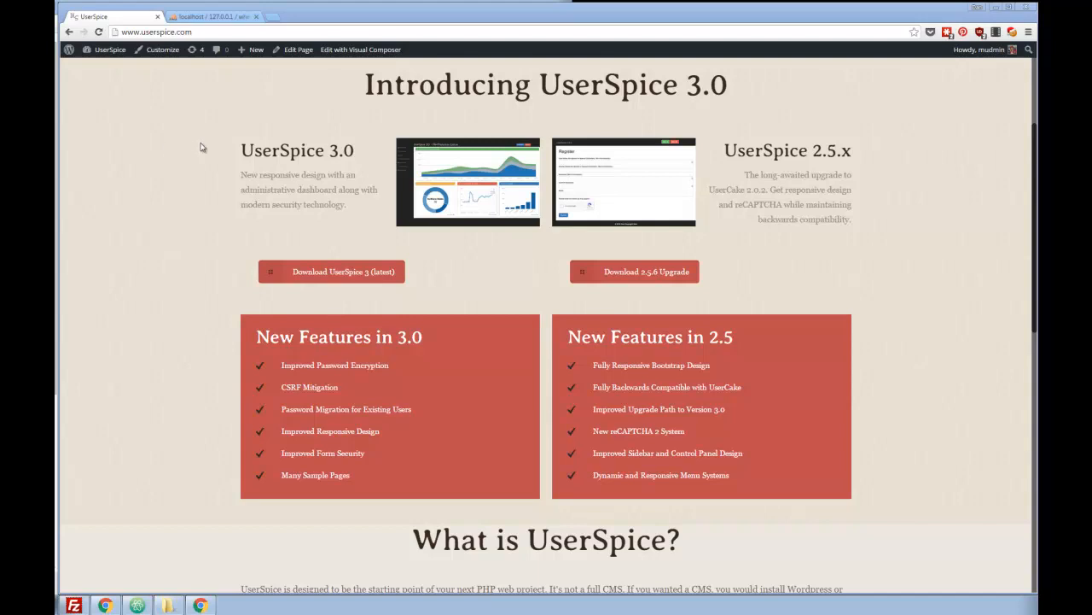
mouse_move(217, 151)
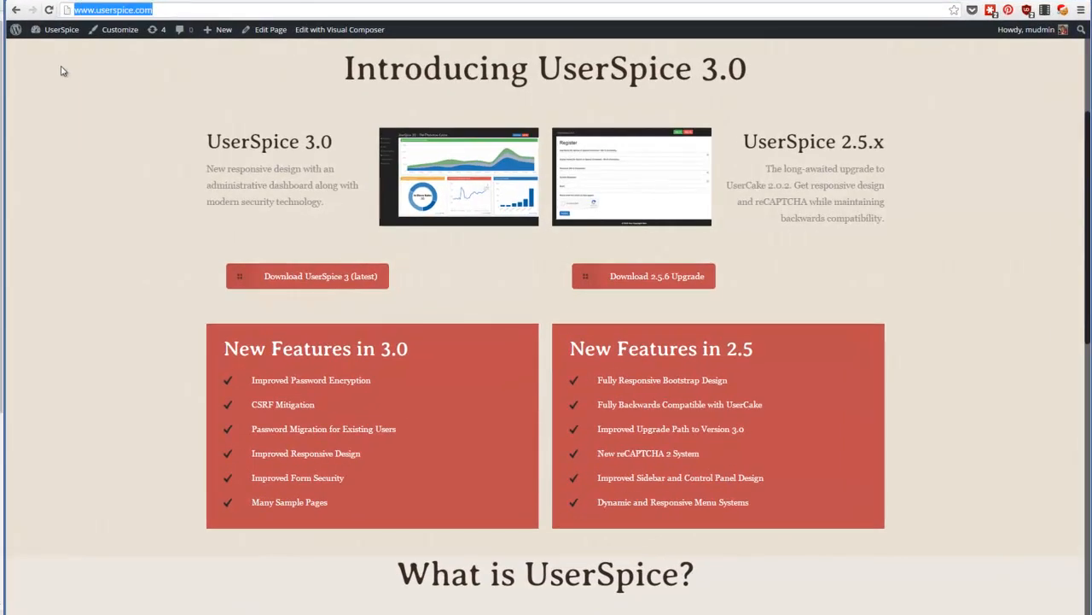
mouse_move(199, 501)
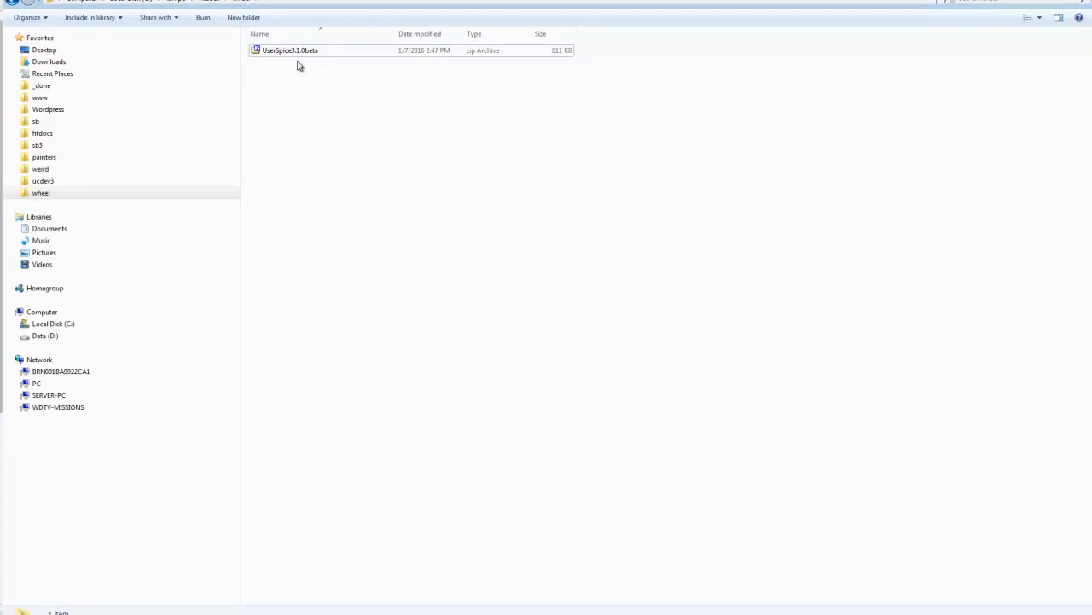
mouse_move(273, 6)
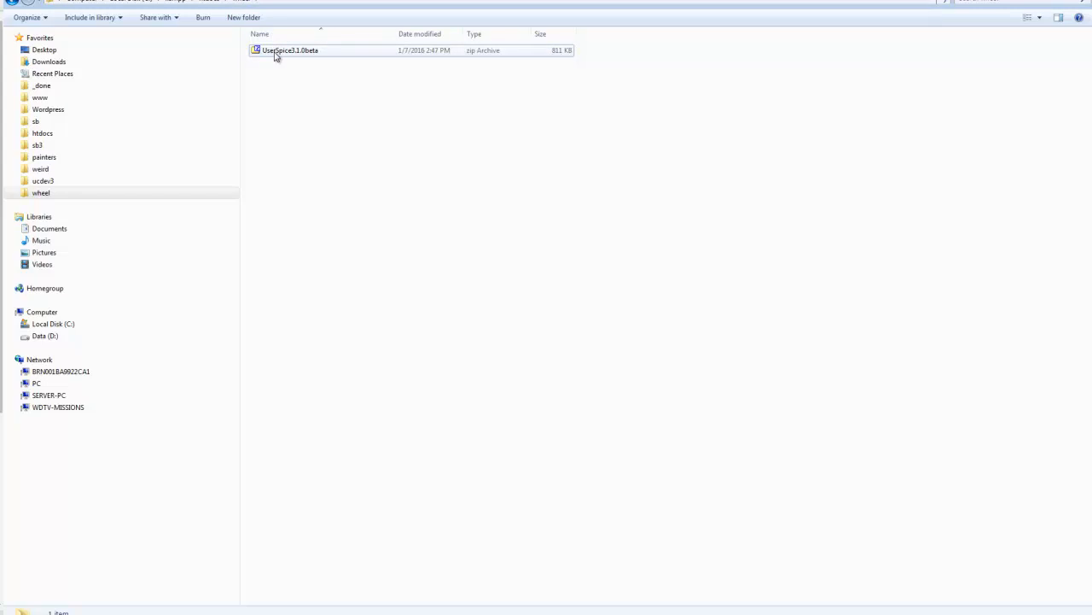
mouse_move(281, 54)
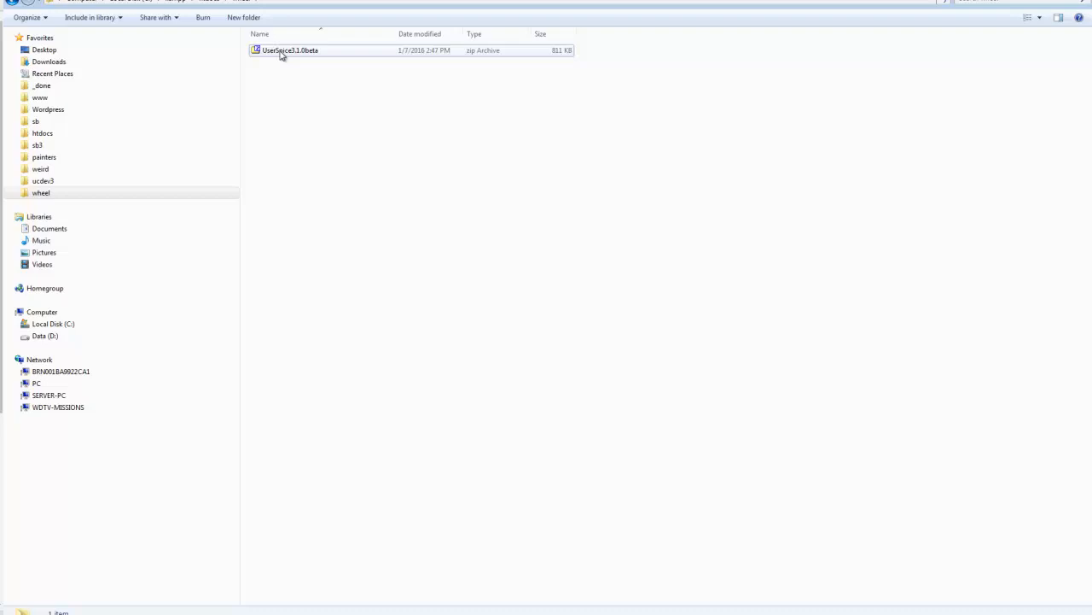
- Extract UserSpice3.1.0beta.zip into the wheel folder with 7-Zip Extract Here
right_click(291, 49)
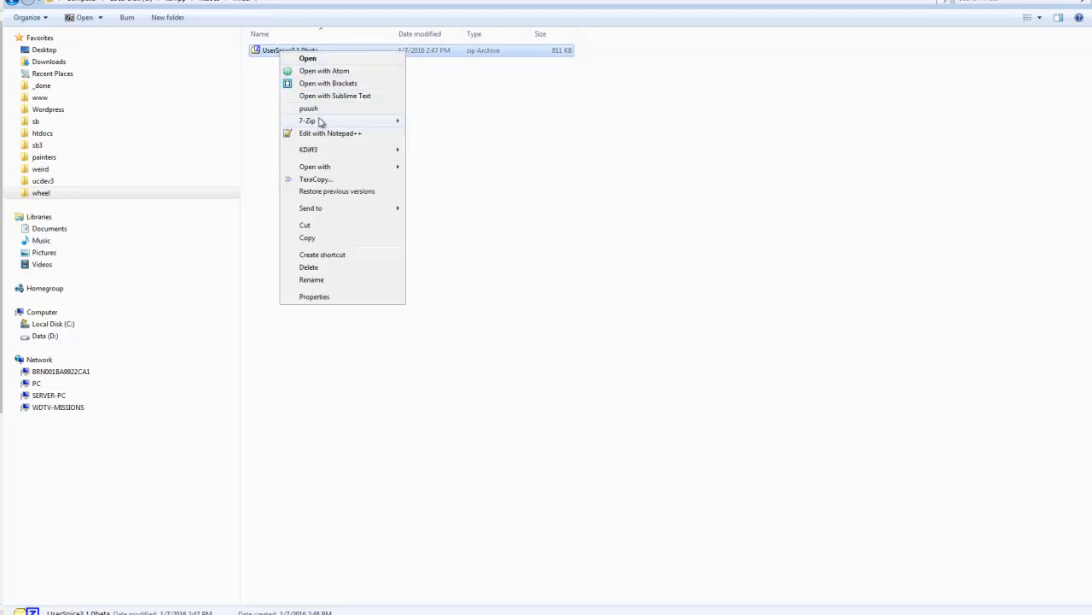
left_click(442, 147)
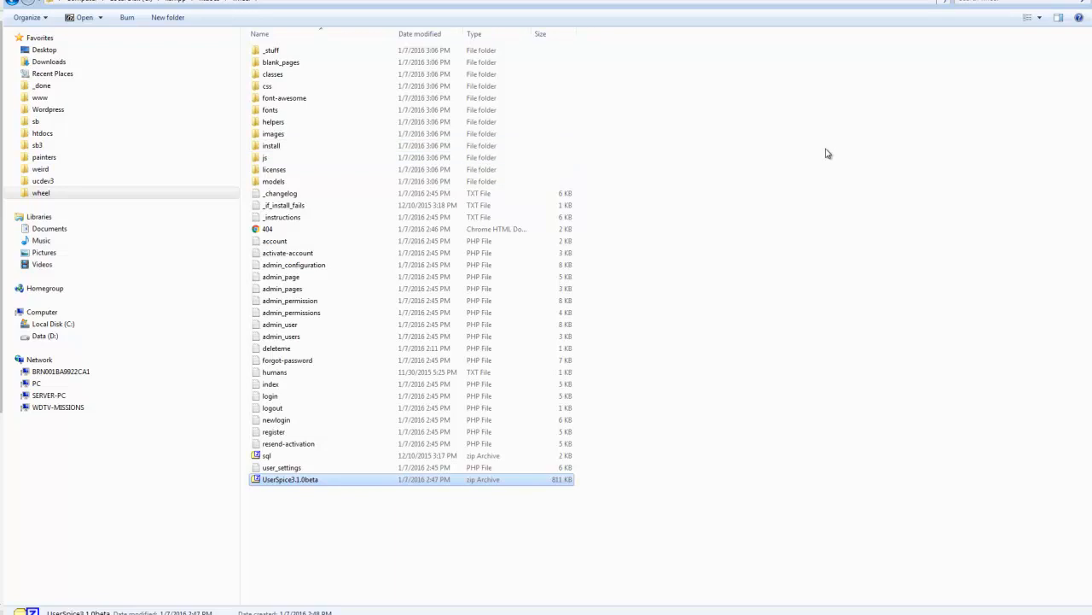
mouse_move(438, 109)
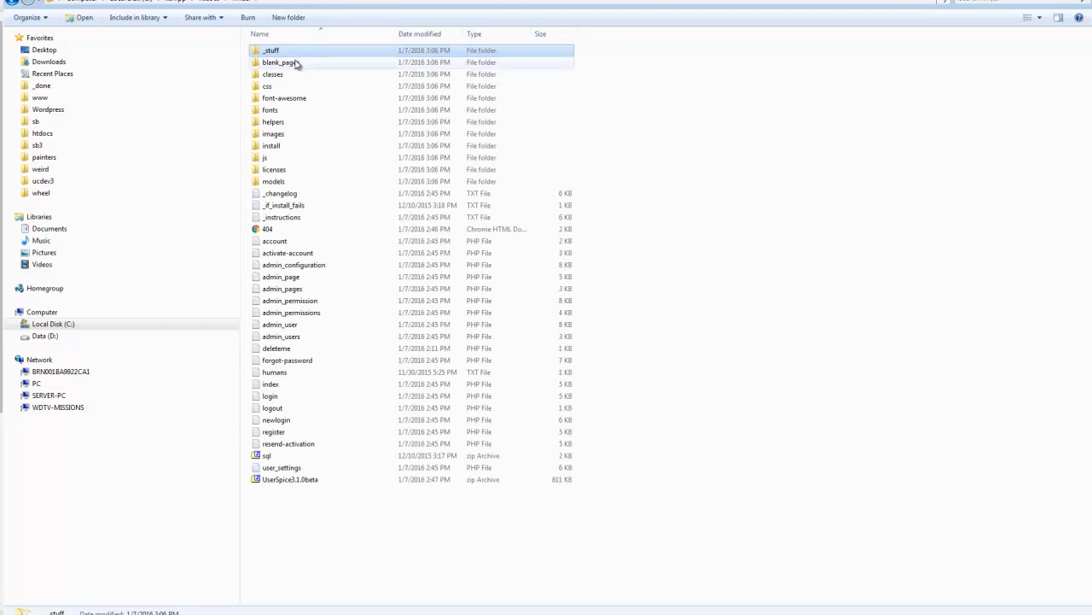
double_click(277, 62)
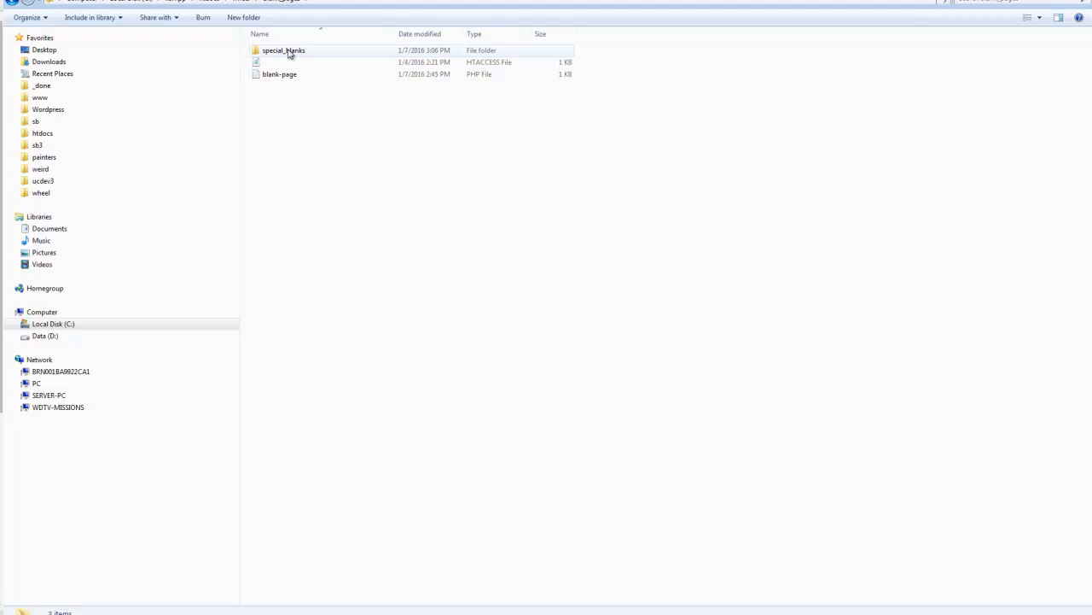
double_click(284, 50)
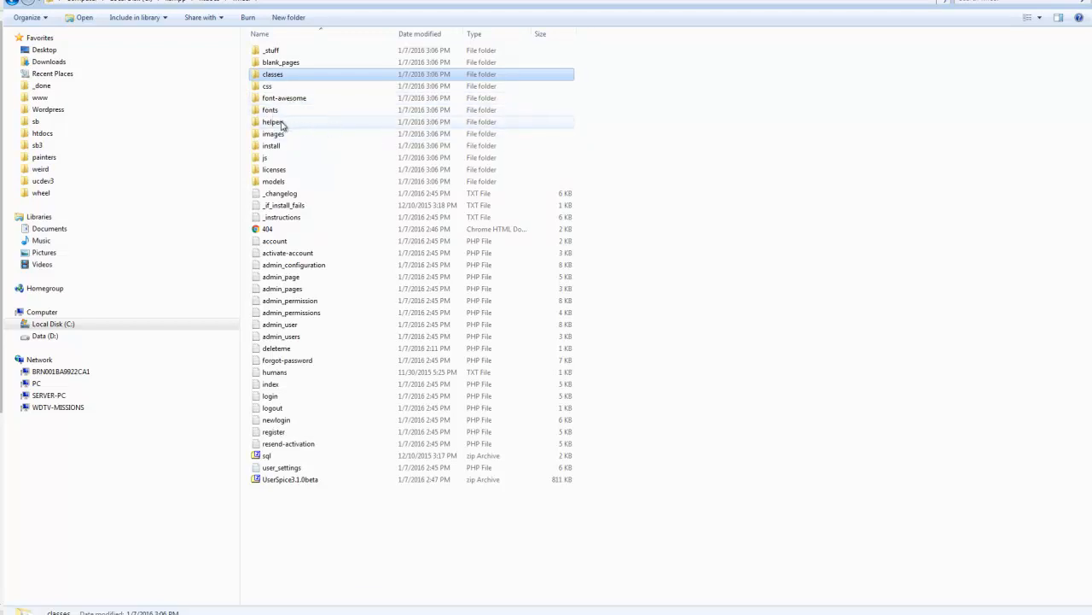
double_click(273, 121)
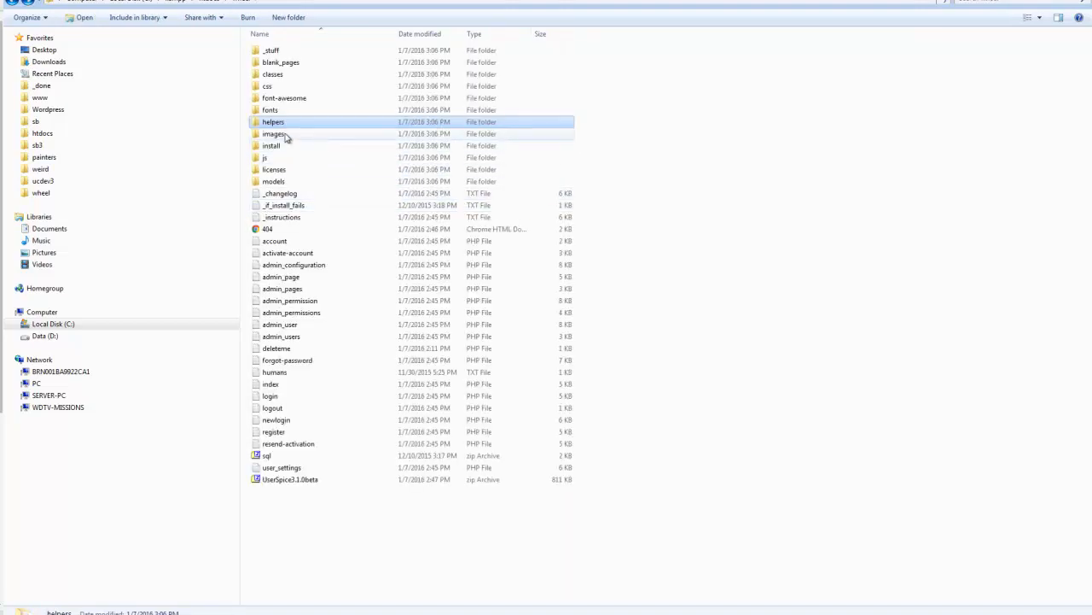
double_click(275, 133)
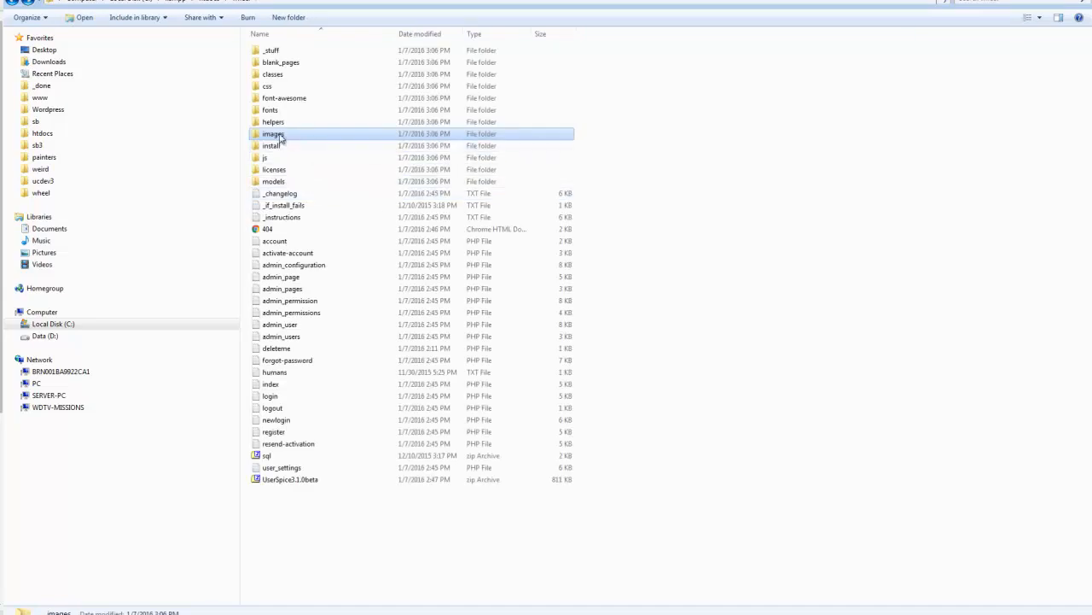
double_click(273, 133)
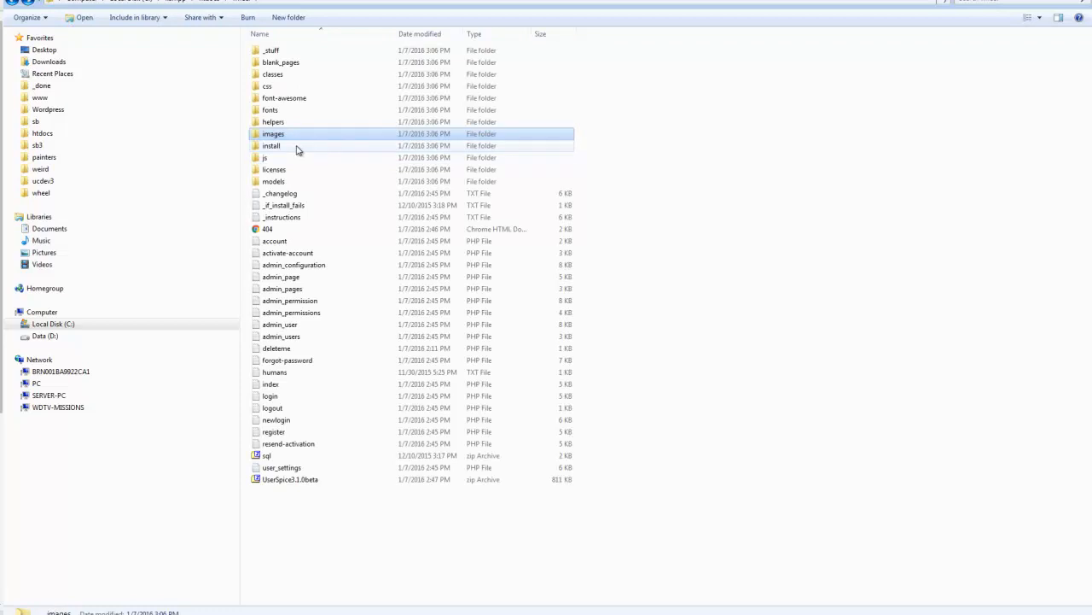
mouse_move(273, 153)
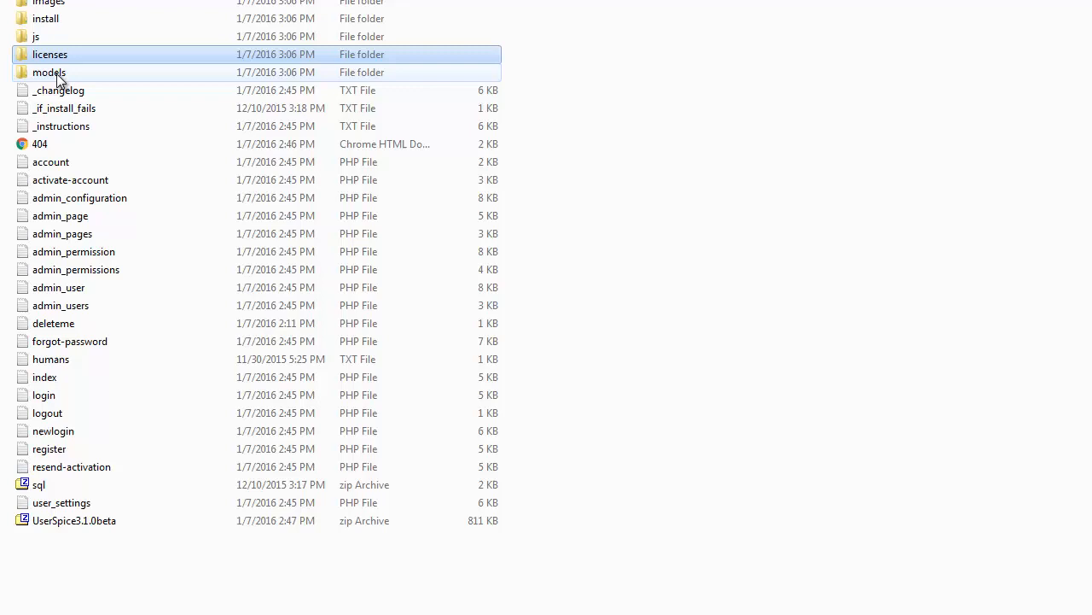
mouse_move(83, 527)
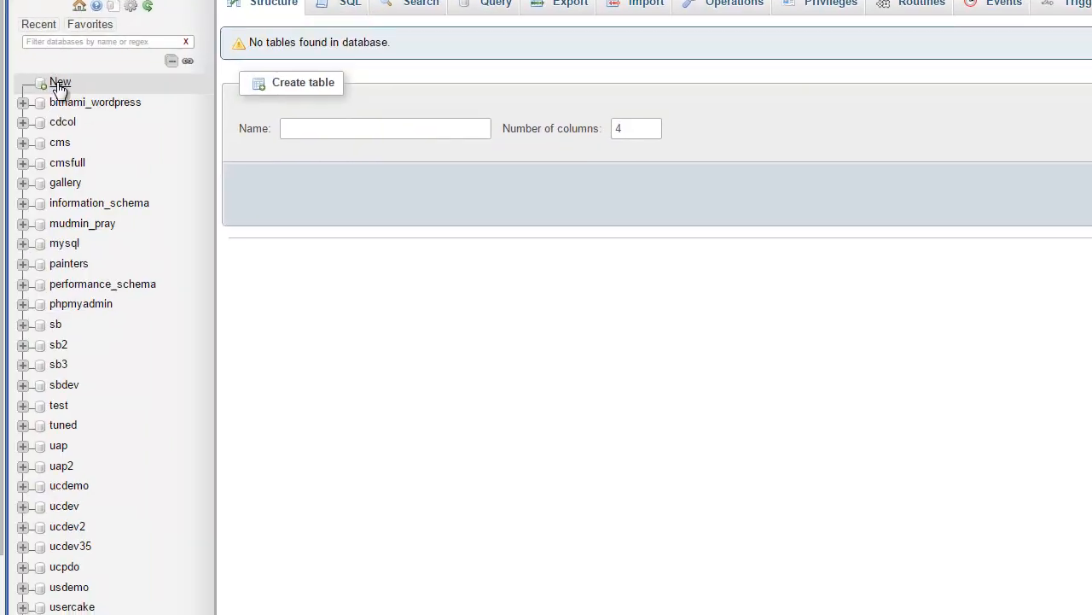
- Enter 'wheel' as a new database name and create it, then open wheel from the list
left_click(275, 4)
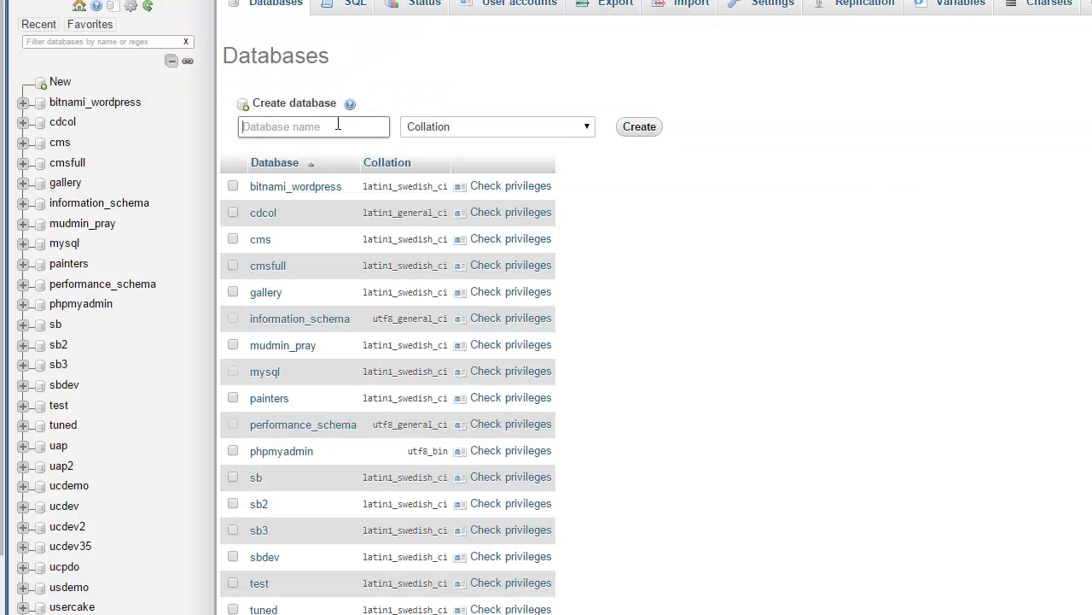
type("wheel")
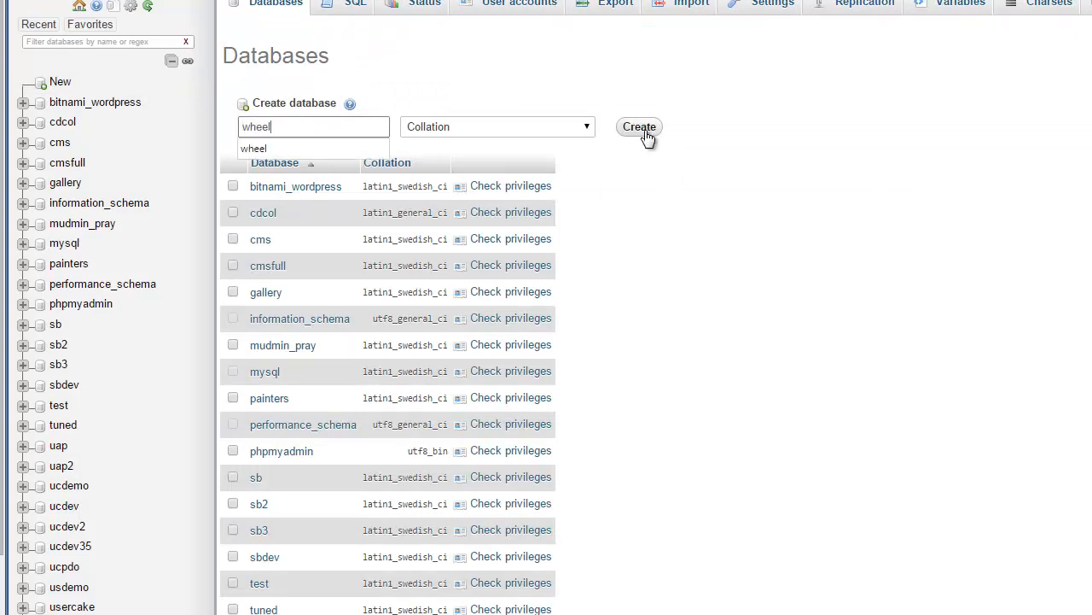
left_click(639, 127)
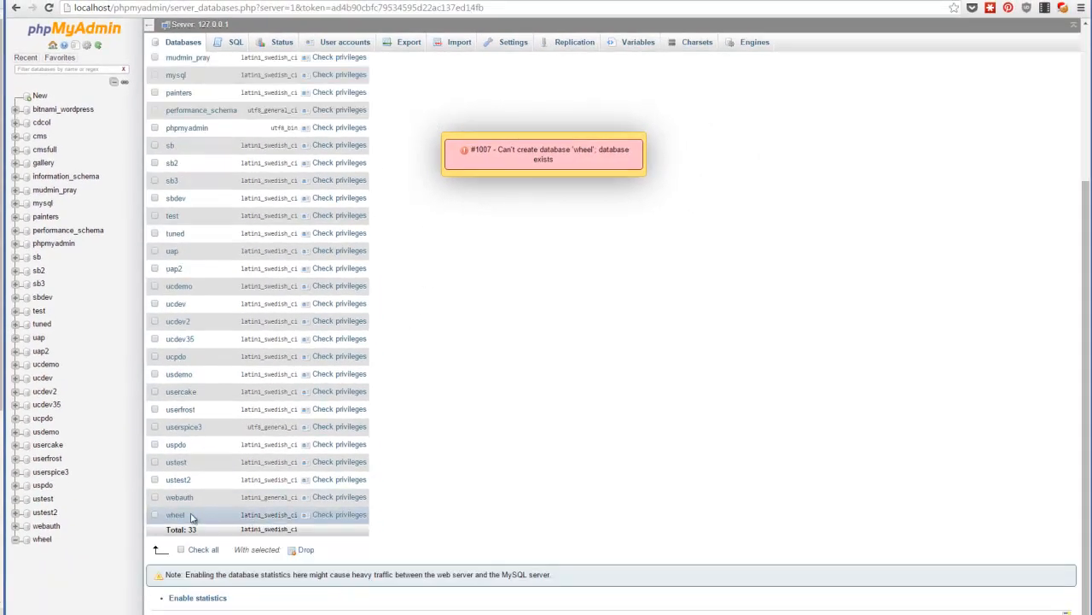
left_click(175, 514)
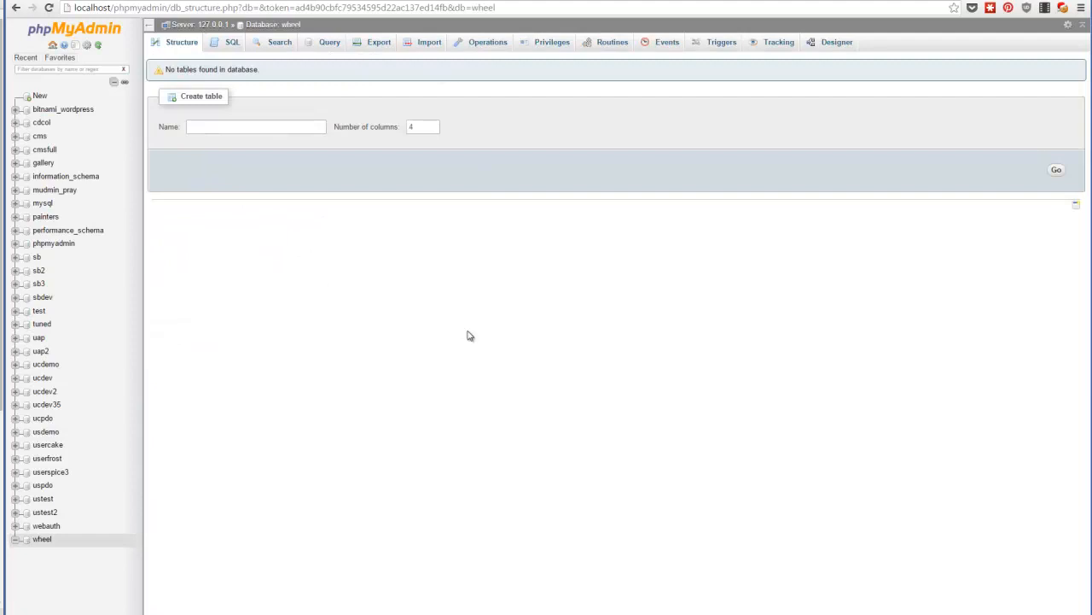
mouse_move(300, 603)
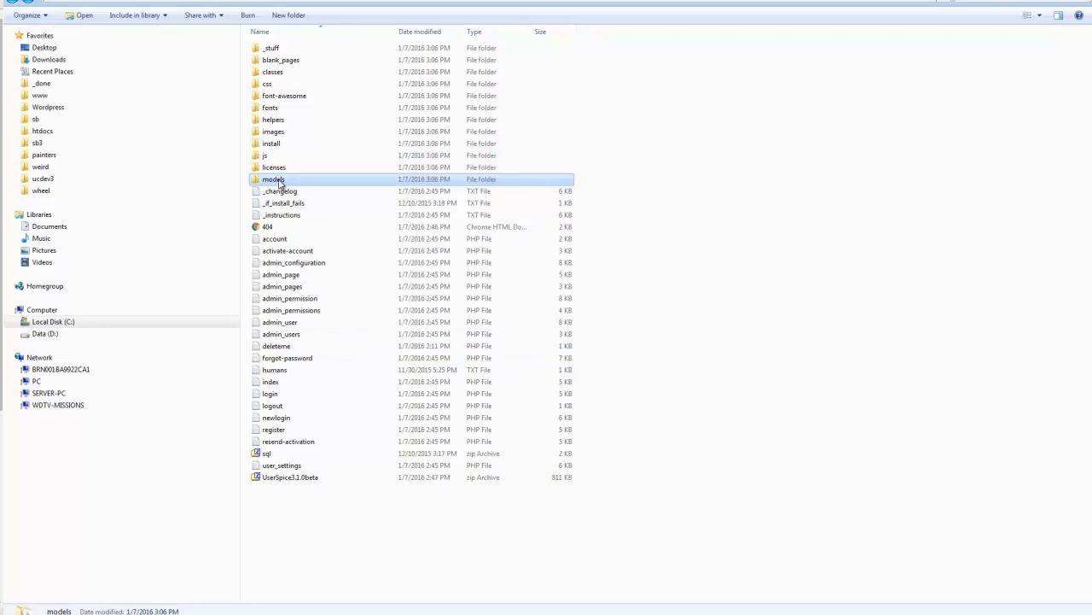
- Enter the models folder and open settings.php in Atom
double_click(274, 179)
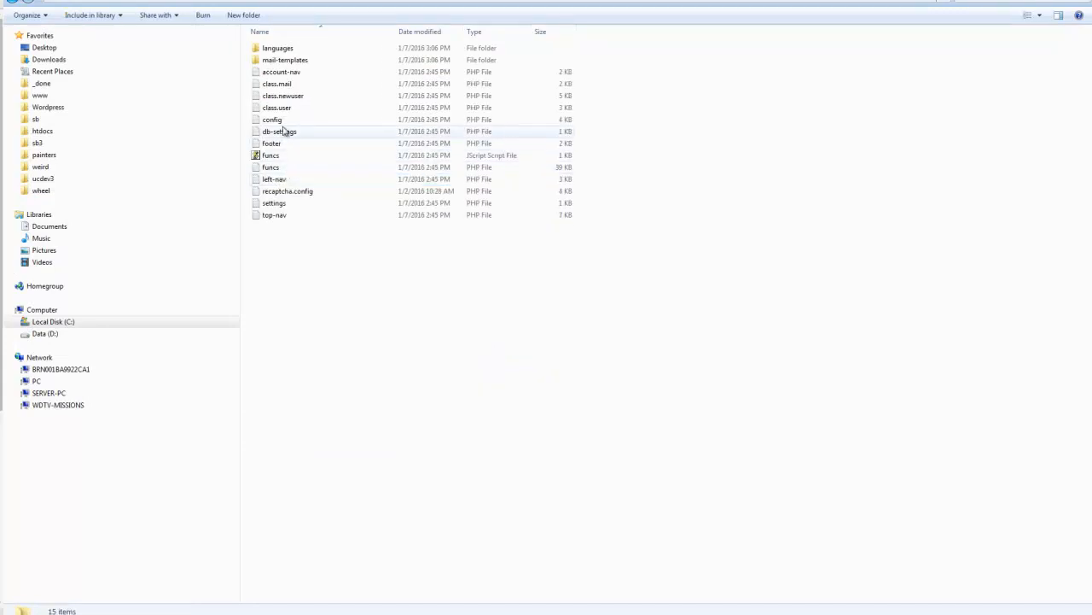
left_click(273, 203)
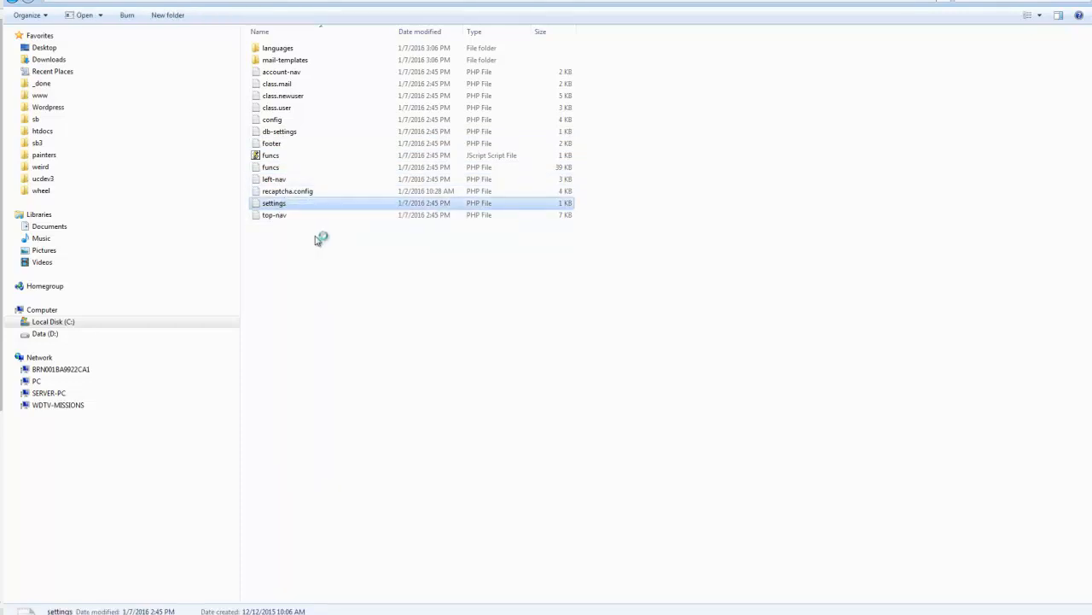
double_click(273, 203)
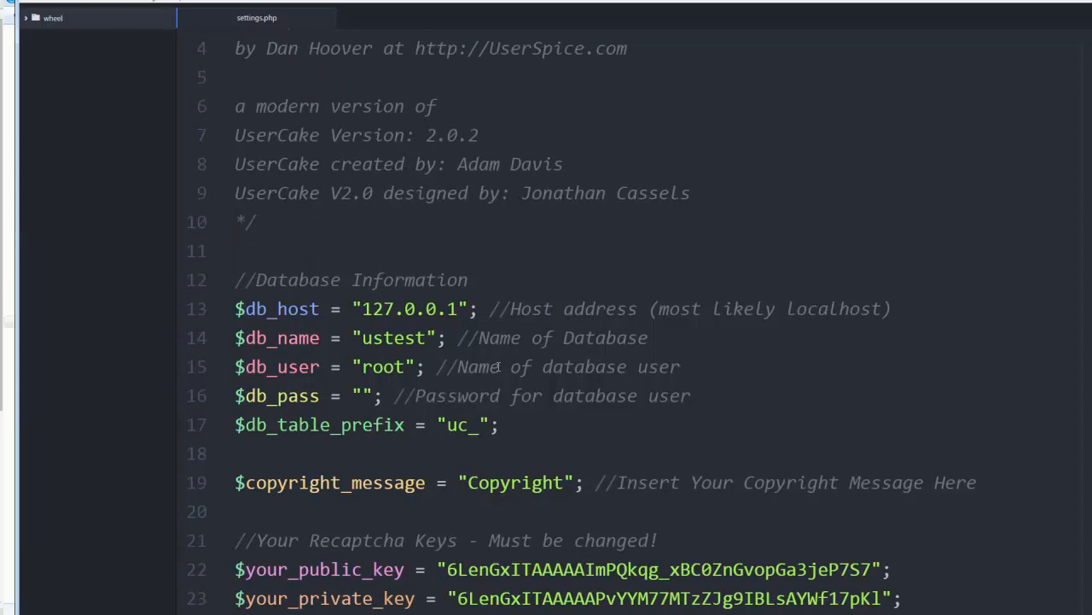
- Set $db_name to wheel and make the copyright message 'Copyright Dan from UserSpice'
scroll("down", 3)
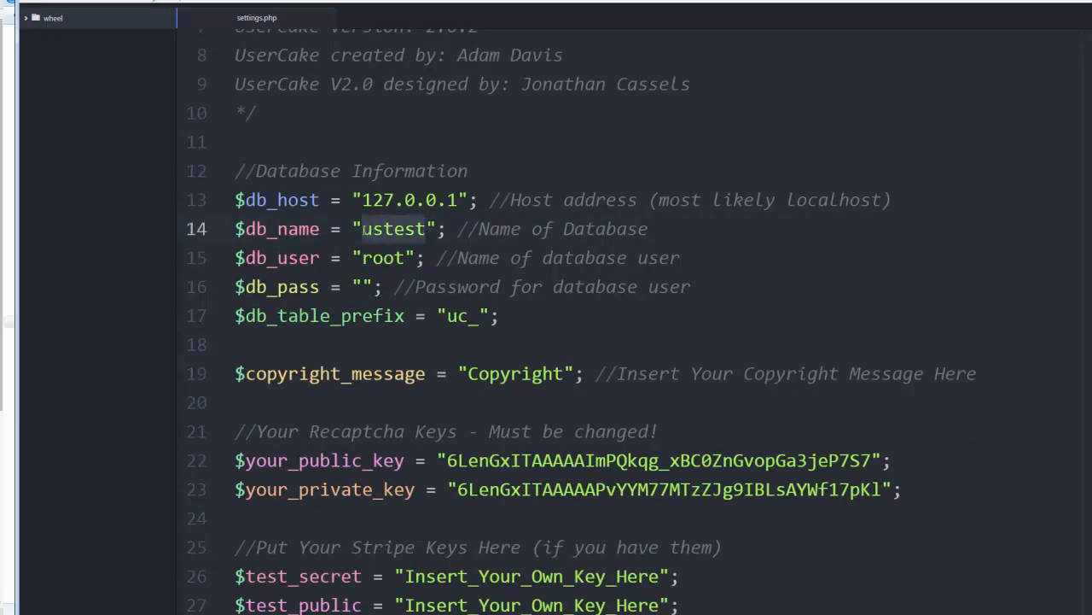
type("wheel")
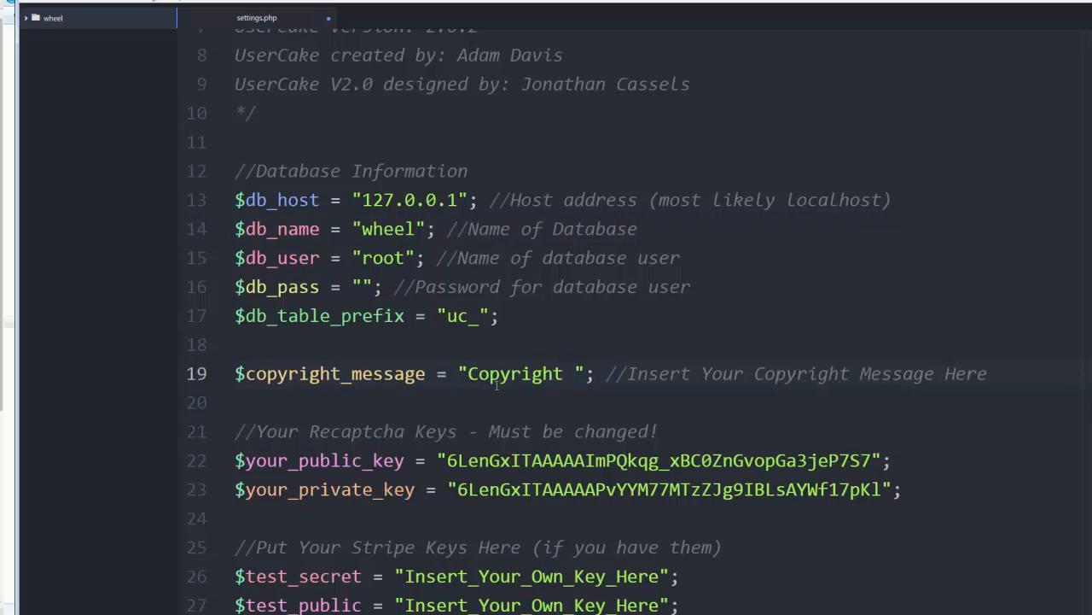
type("Dan from")
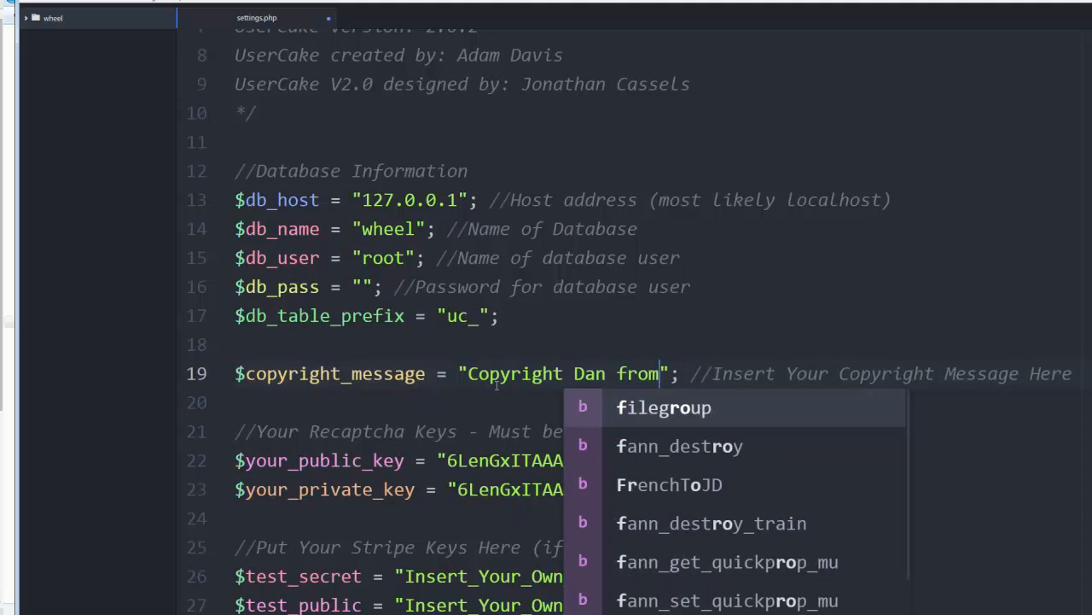
type("UserSpe")
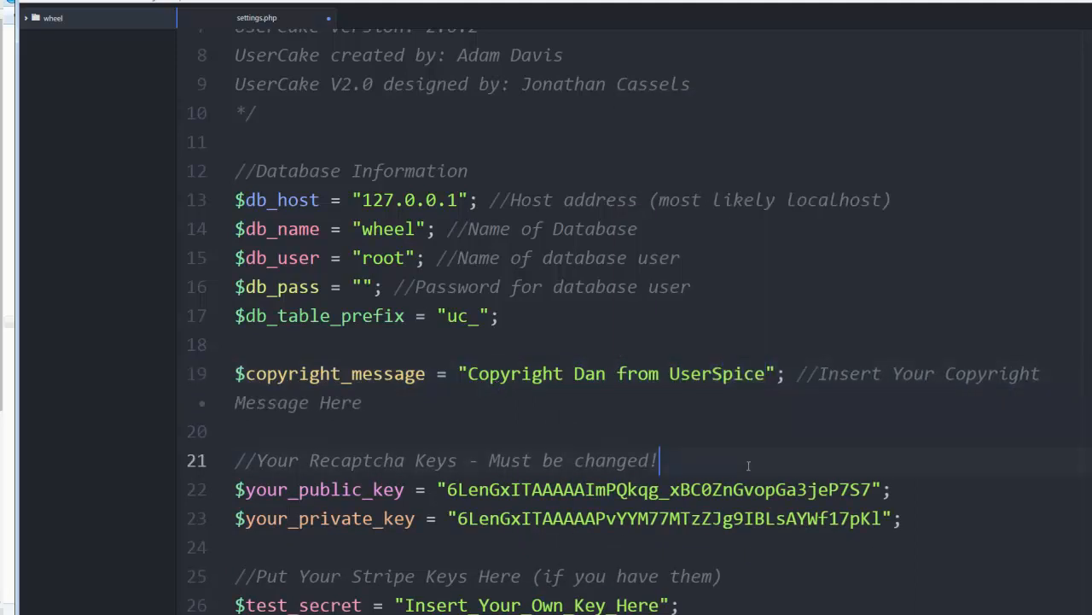
scroll("down", 3)
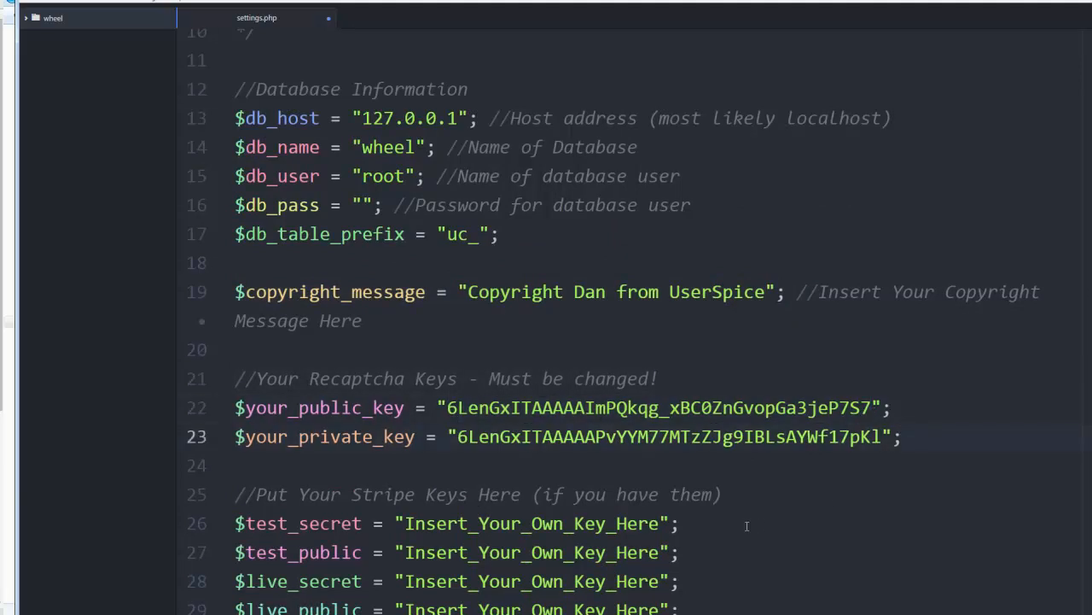
scroll("down", 3)
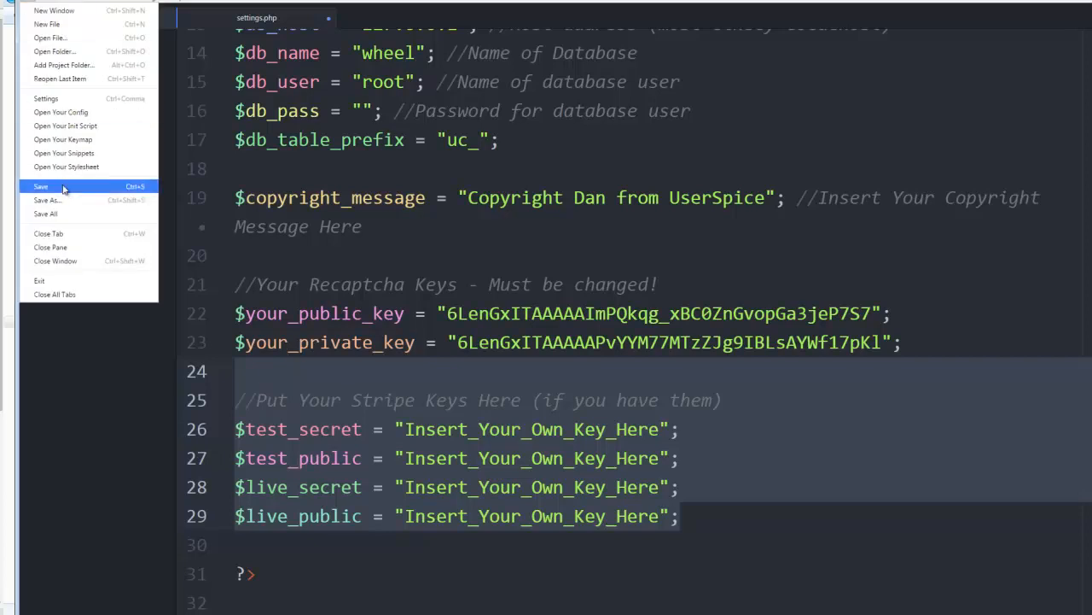
- Save settings.php from Atom's File menu
left_click(41, 186)
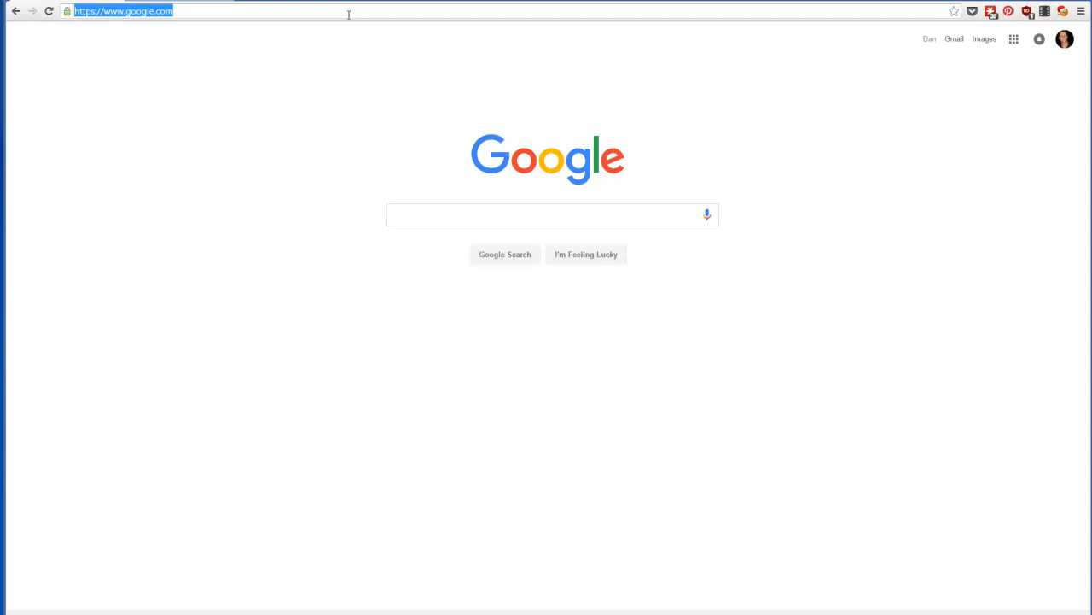
- Go to localhost/wheel/install in Chrome and run the Install UserSpice link
type("localhost/sbkim/admin/wheel.php?id=1")
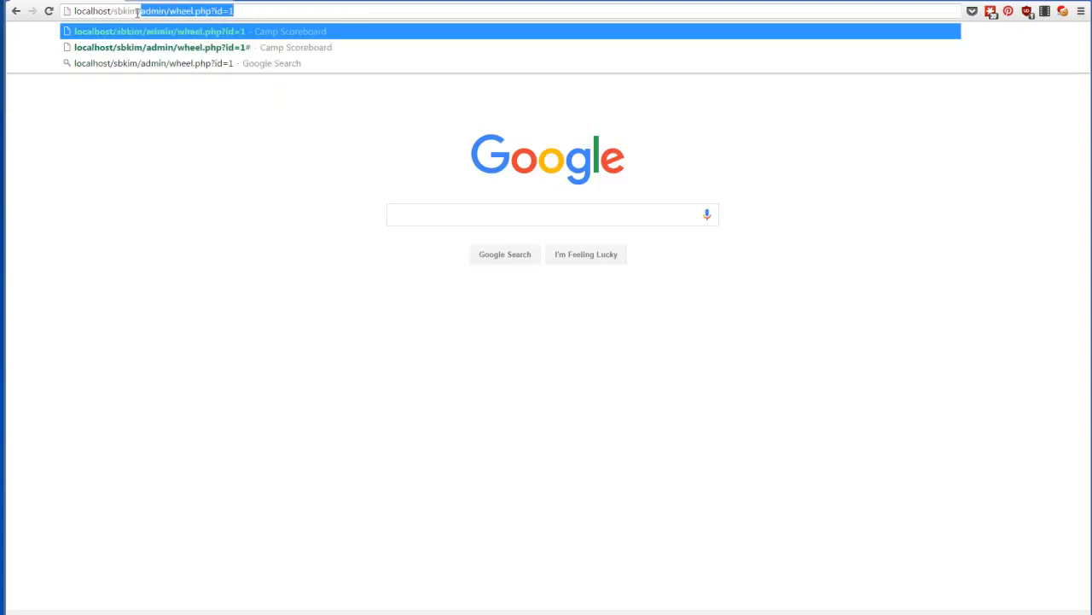
type("localhost/wheel")
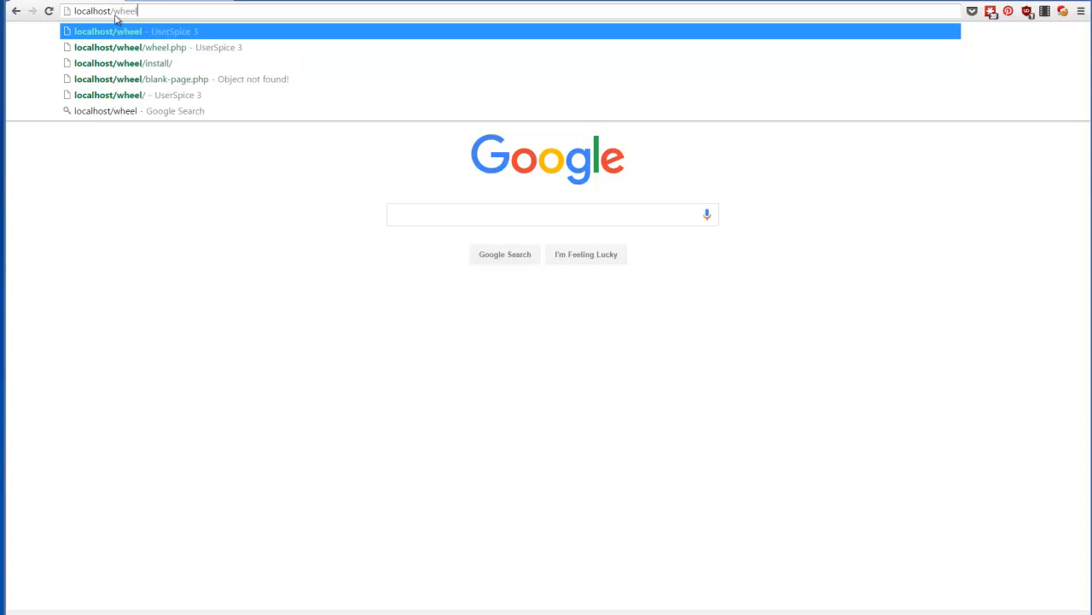
left_click(122, 62)
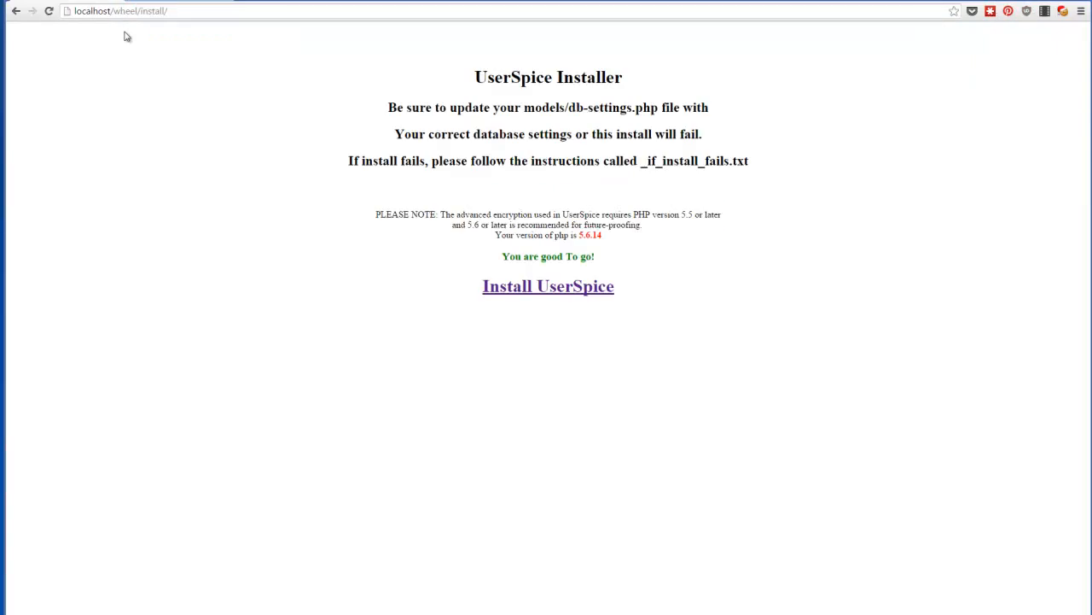
mouse_move(263, 71)
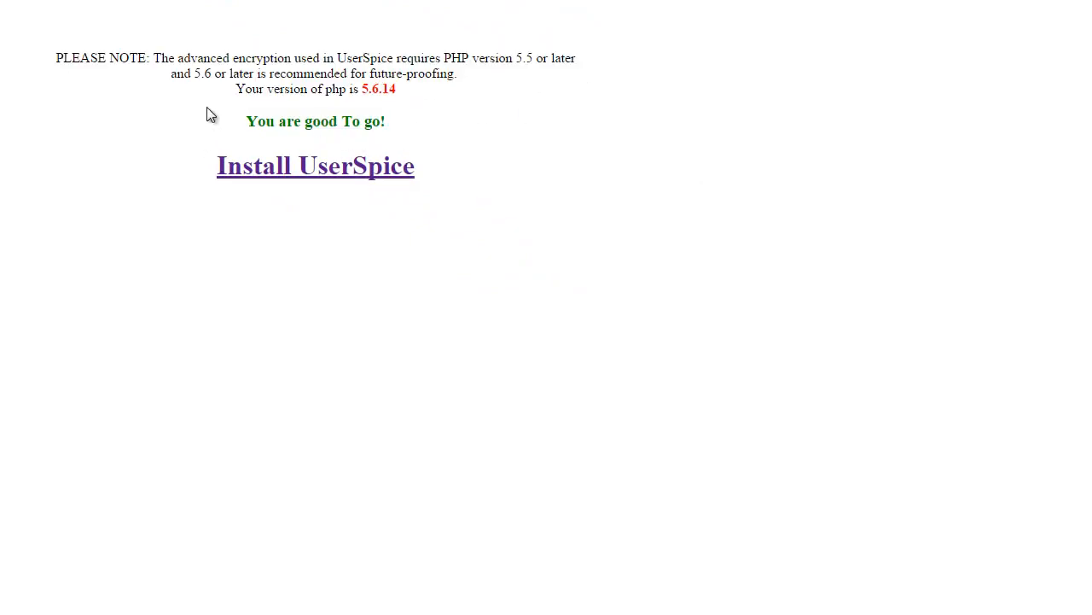
mouse_move(282, 171)
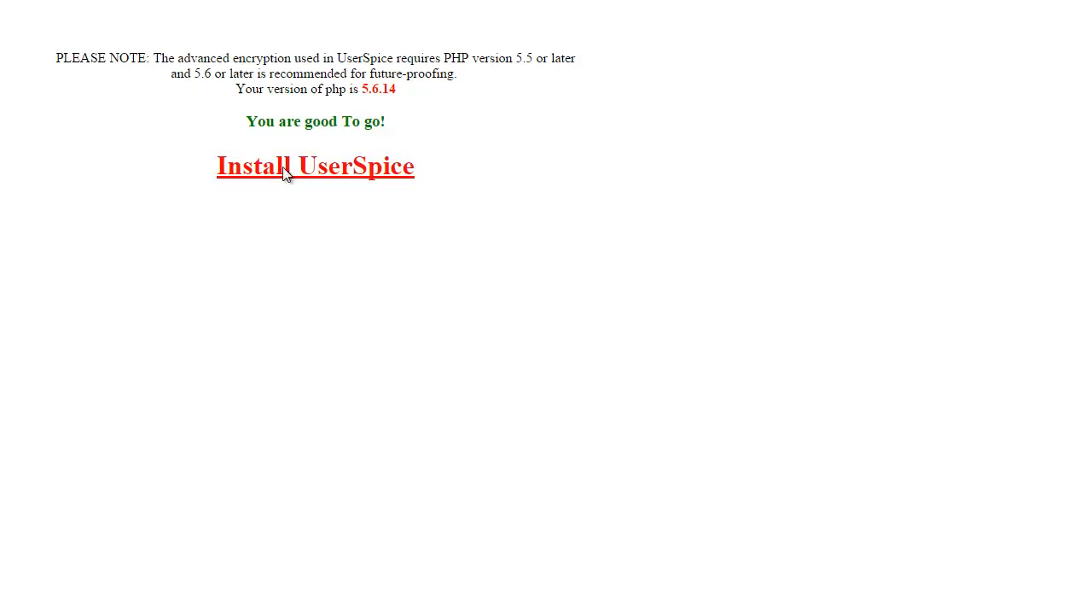
left_click(315, 165)
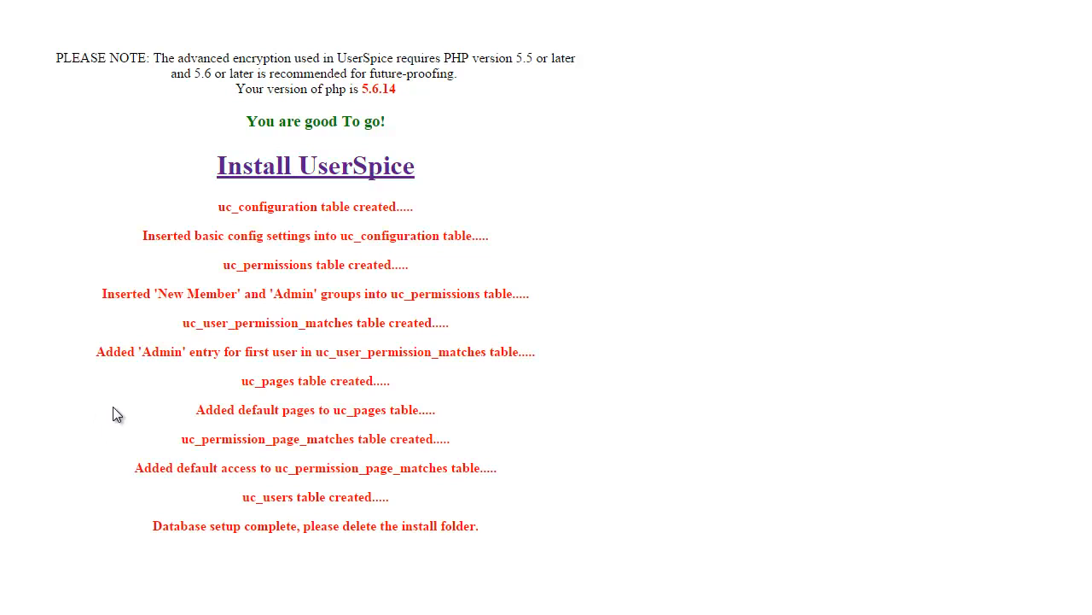
mouse_move(155, 537)
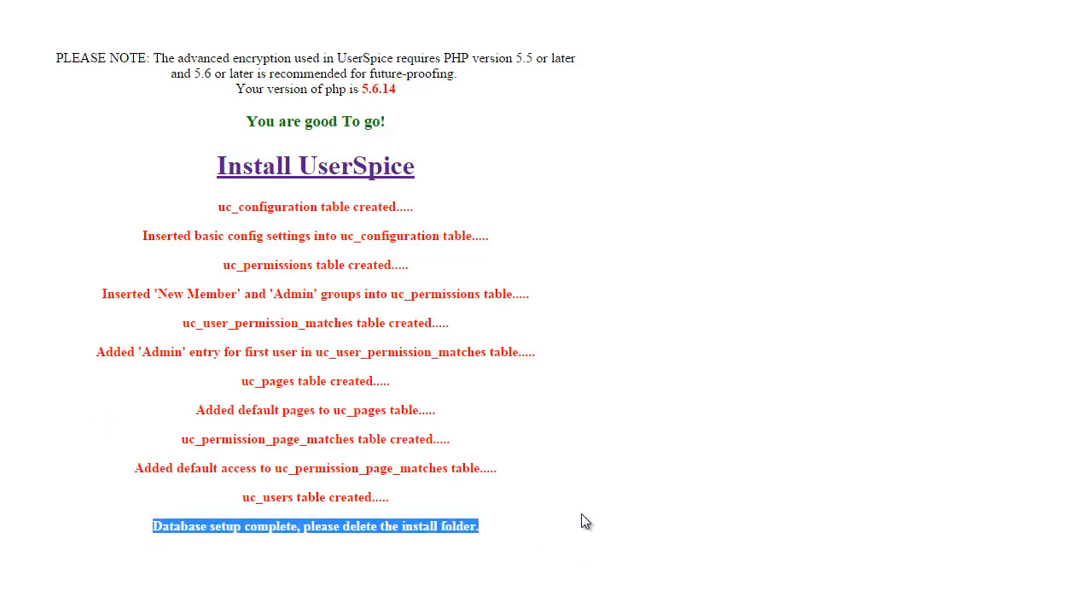
mouse_move(288, 552)
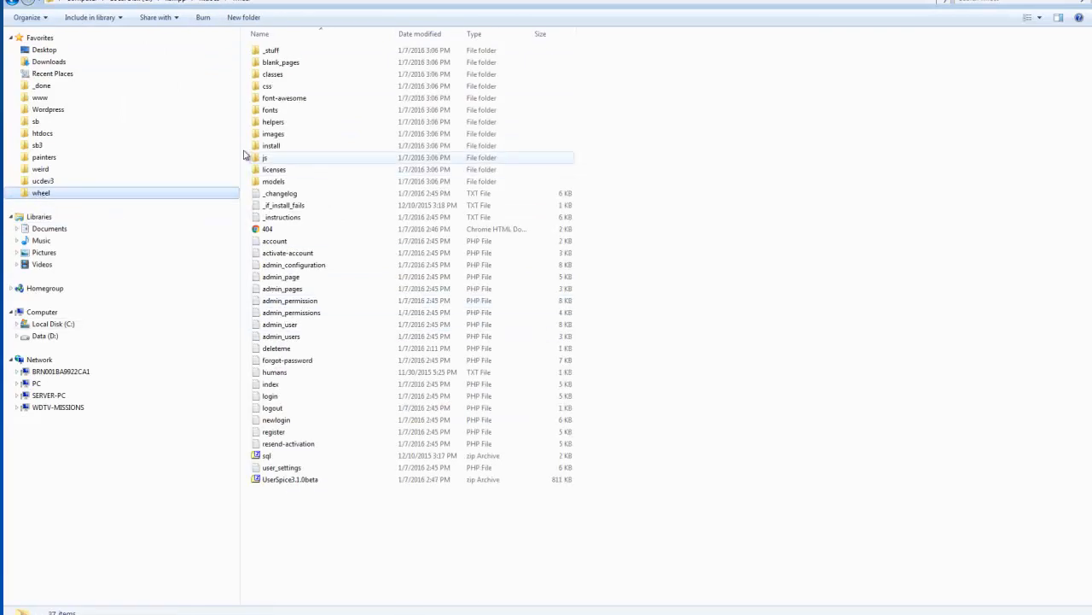
- Delete the install folder and confirm moving it to the Recycle Bin
right_click(271, 145)
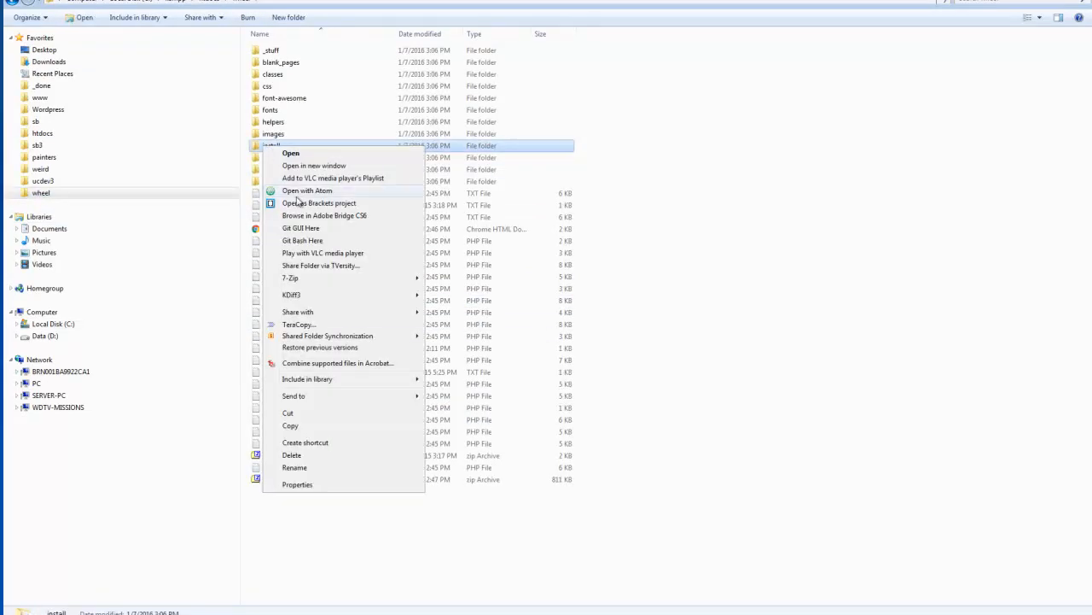
left_click(292, 455)
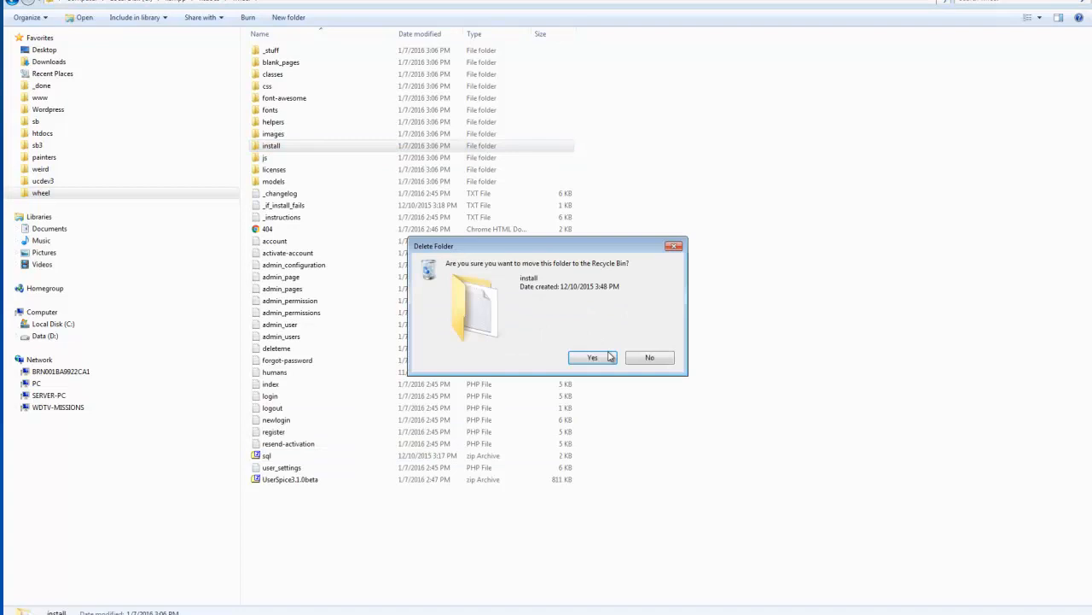
left_click(592, 357)
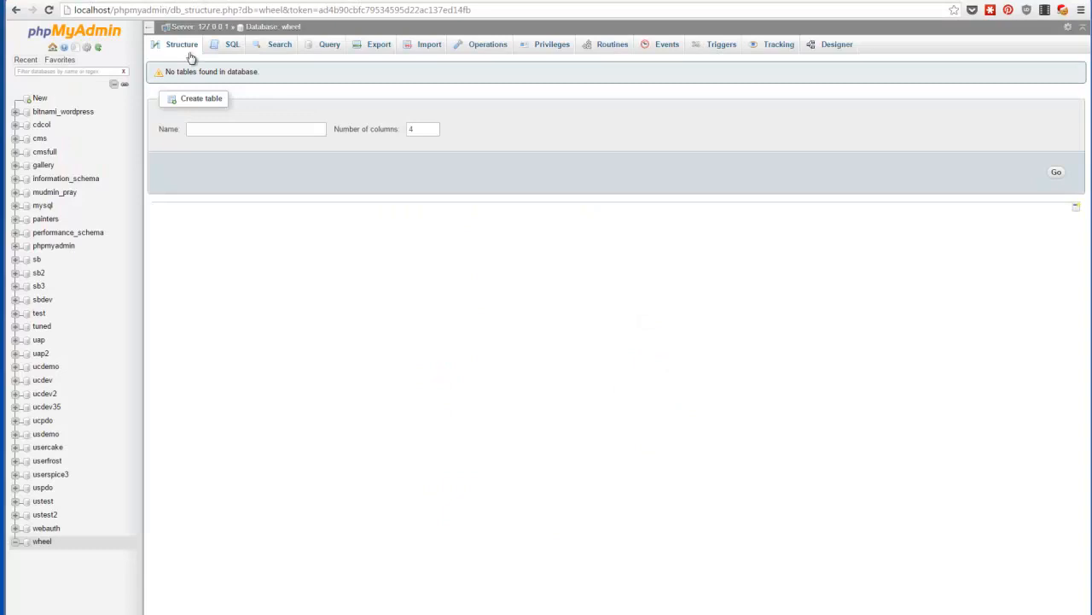
- Reload the wheel database's Structure tab to list the six uc_ tables
left_click(181, 45)
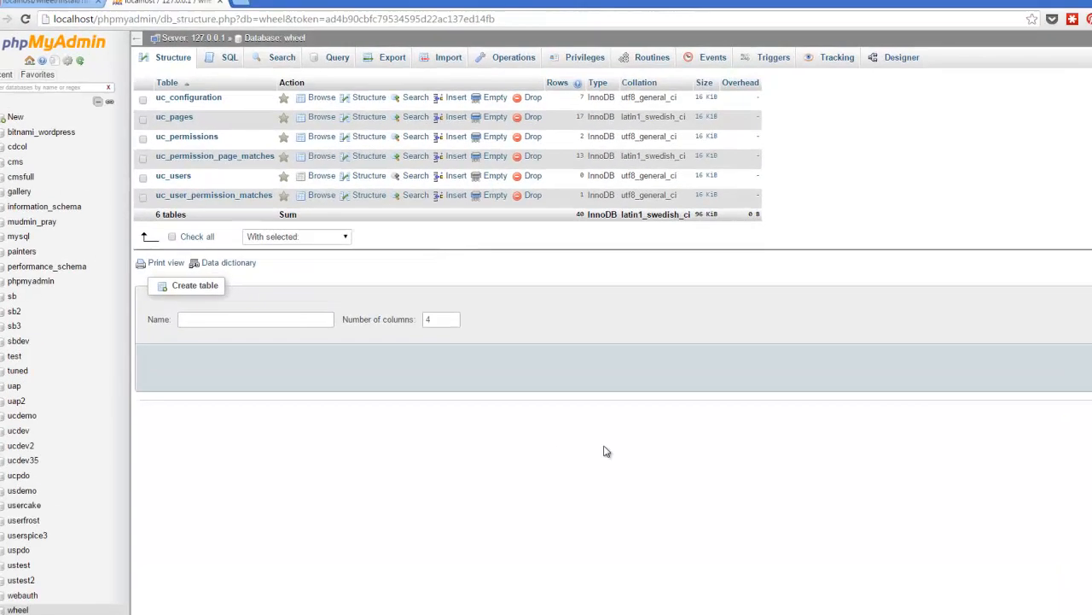
left_click(17, 25)
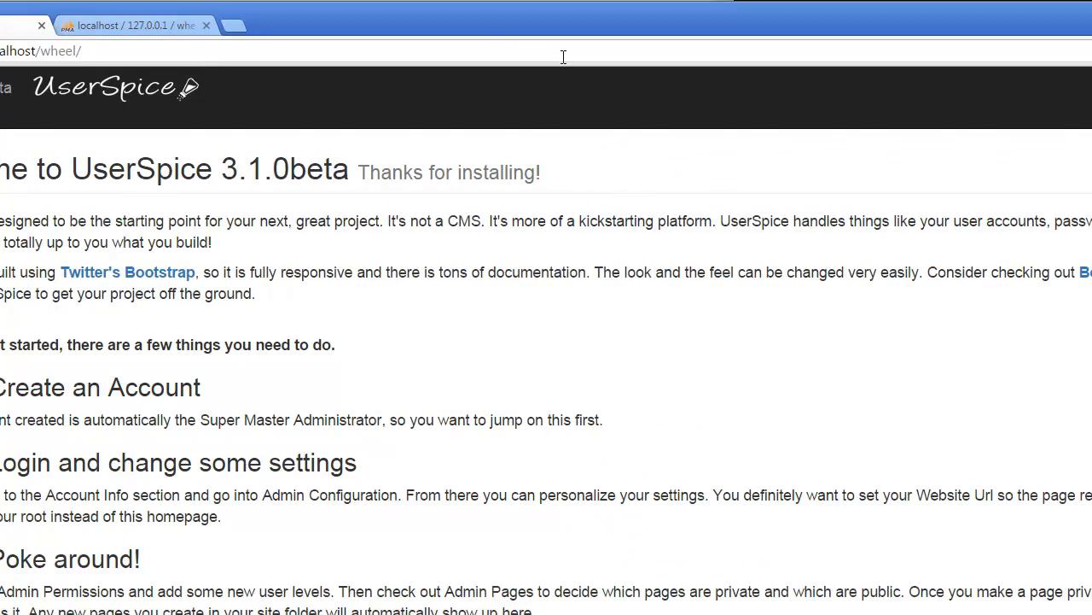
mouse_move(868, 275)
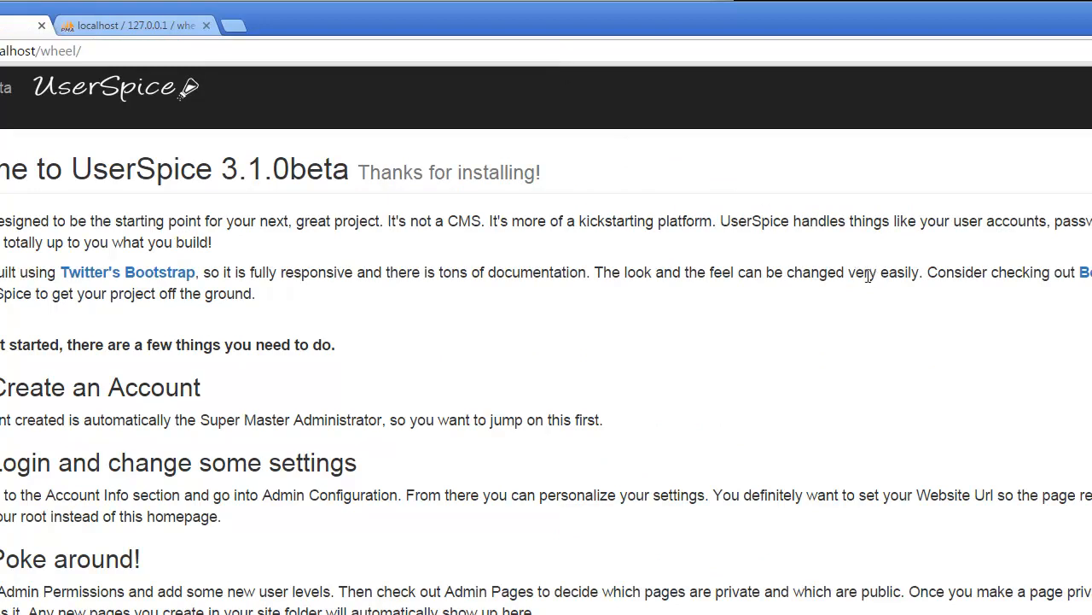
mouse_move(885, 249)
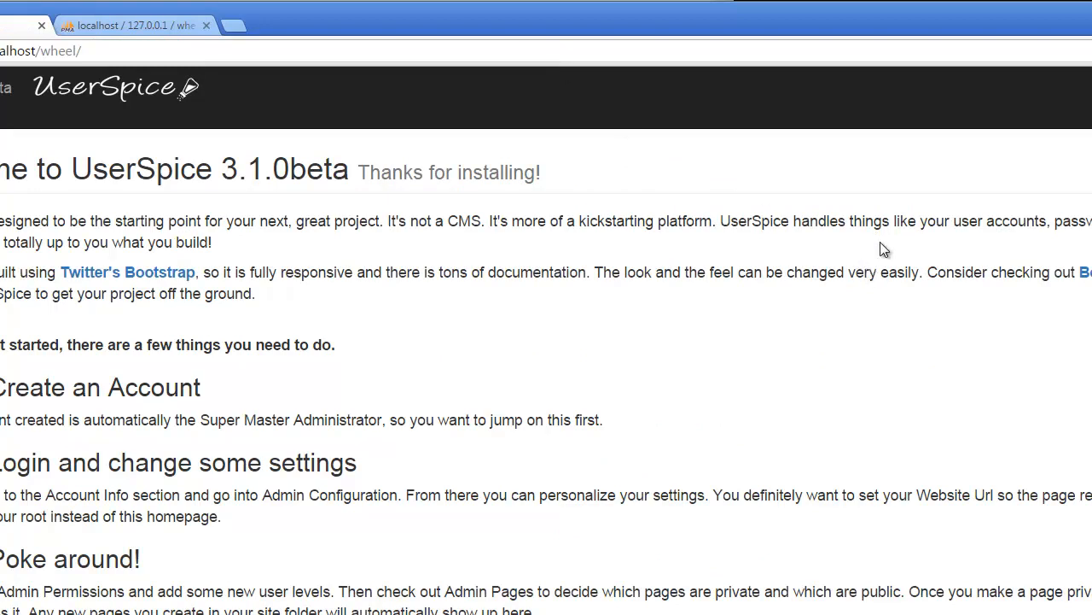
mouse_move(859, 252)
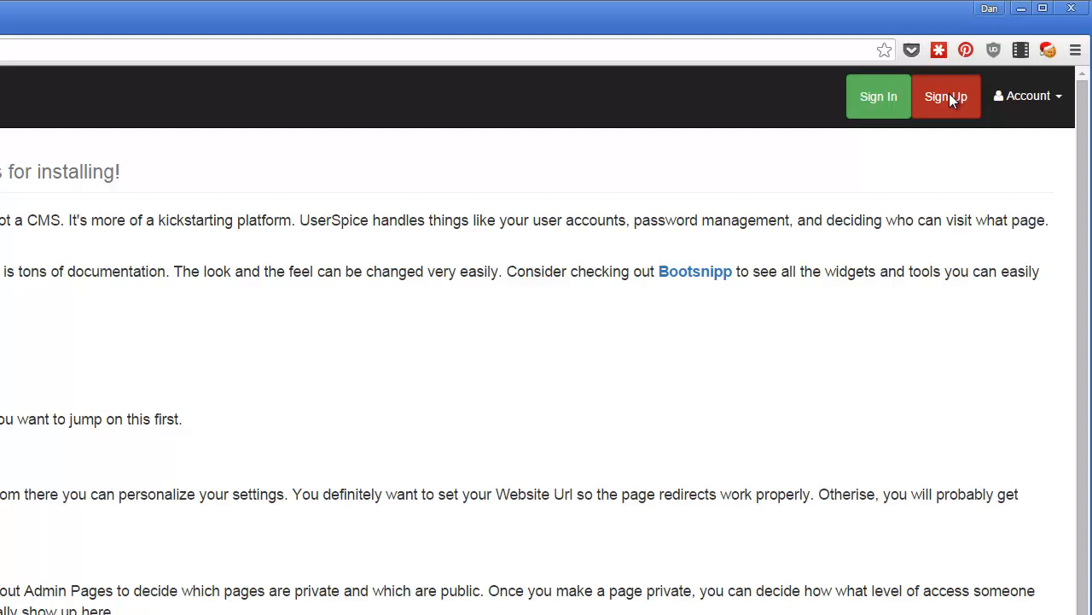
- Complete the Sign Up form for the admin account, tick reCAPTCHA, and register
left_click(945, 96)
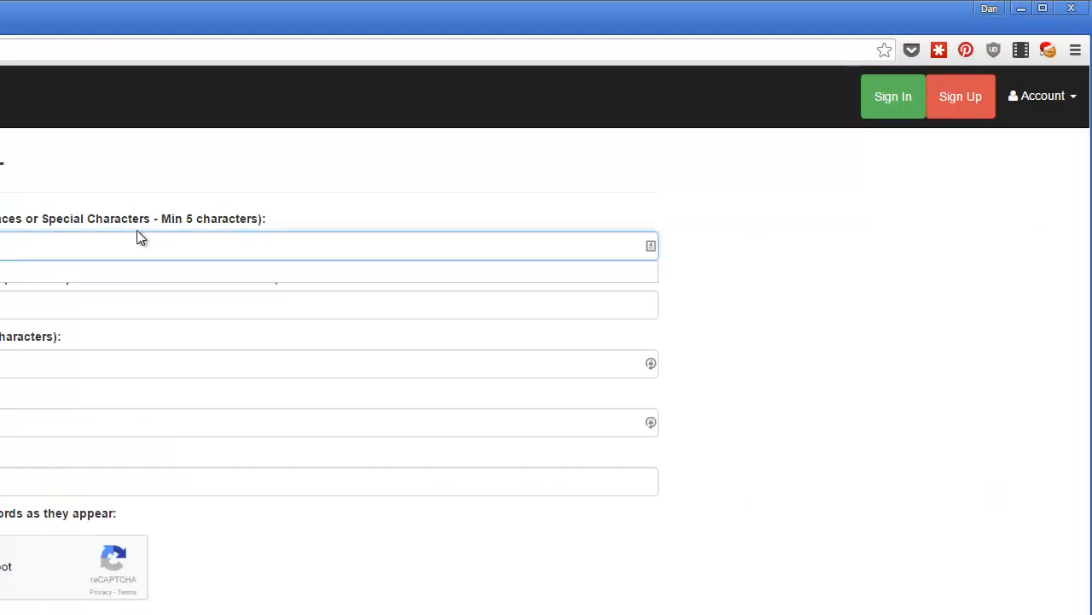
left_click(328, 303)
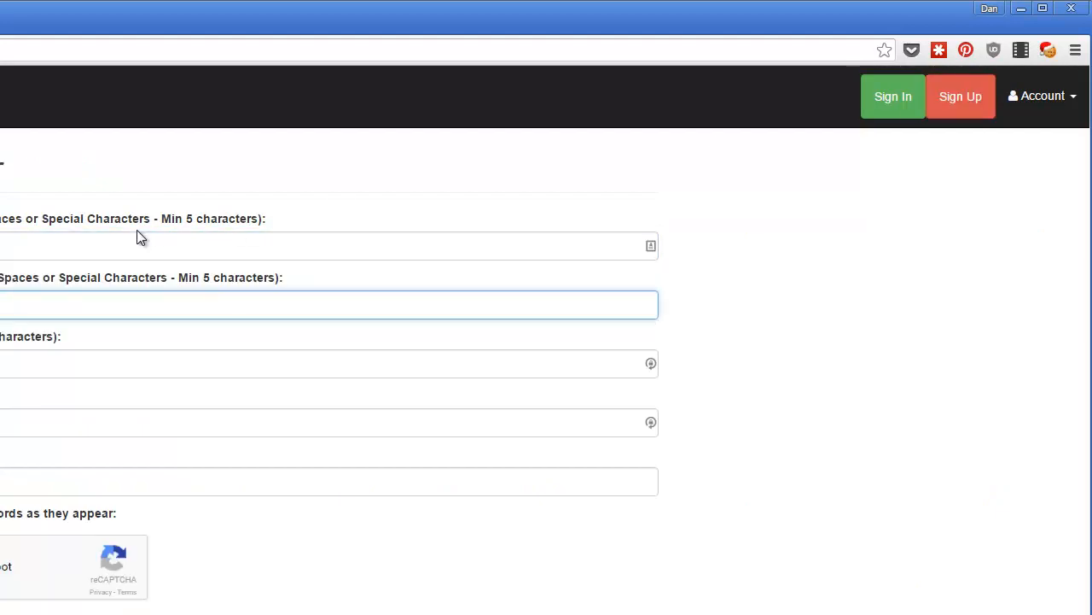
left_click(329, 422)
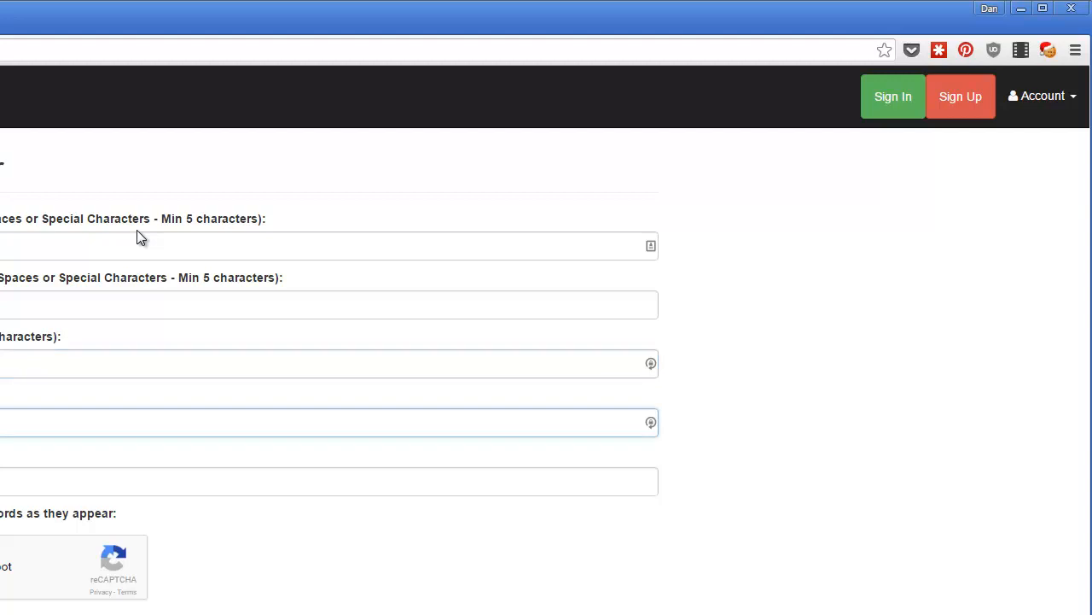
left_click(328, 481)
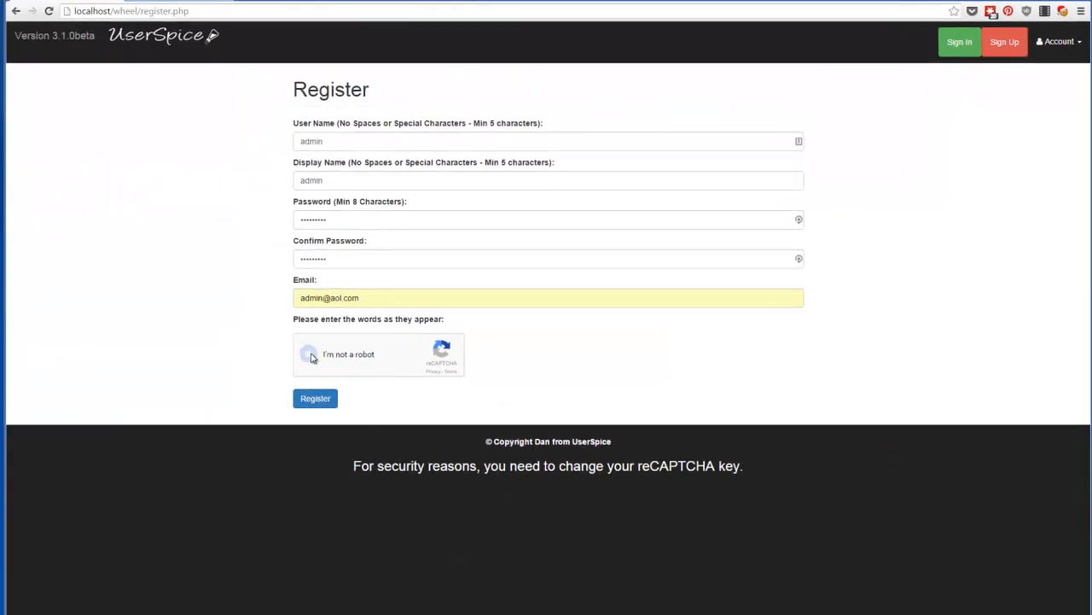
left_click(309, 353)
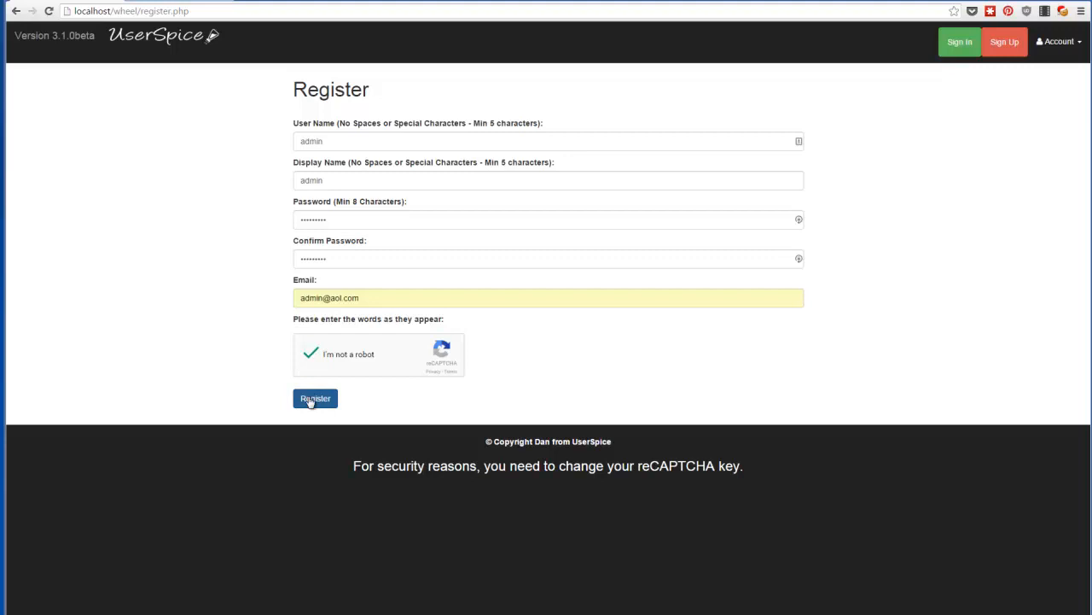
left_click(315, 397)
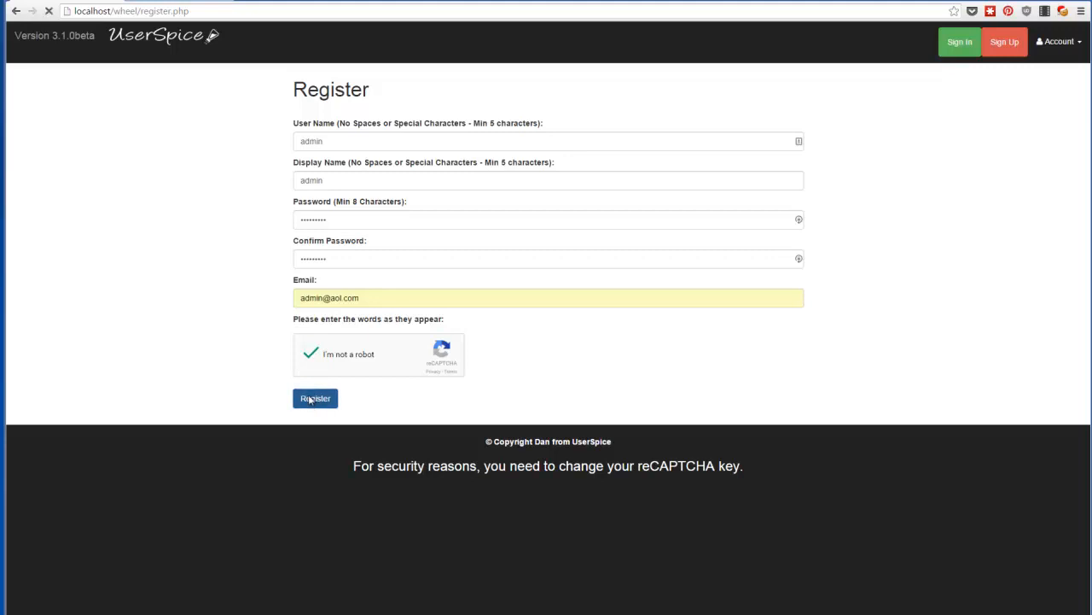
left_click(315, 397)
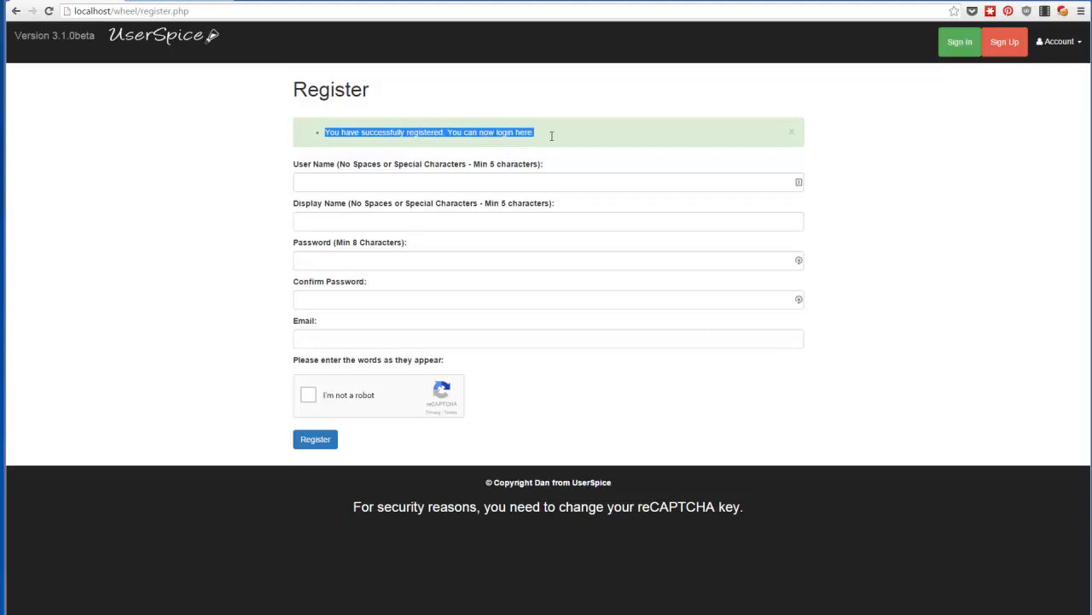
left_click(515, 132)
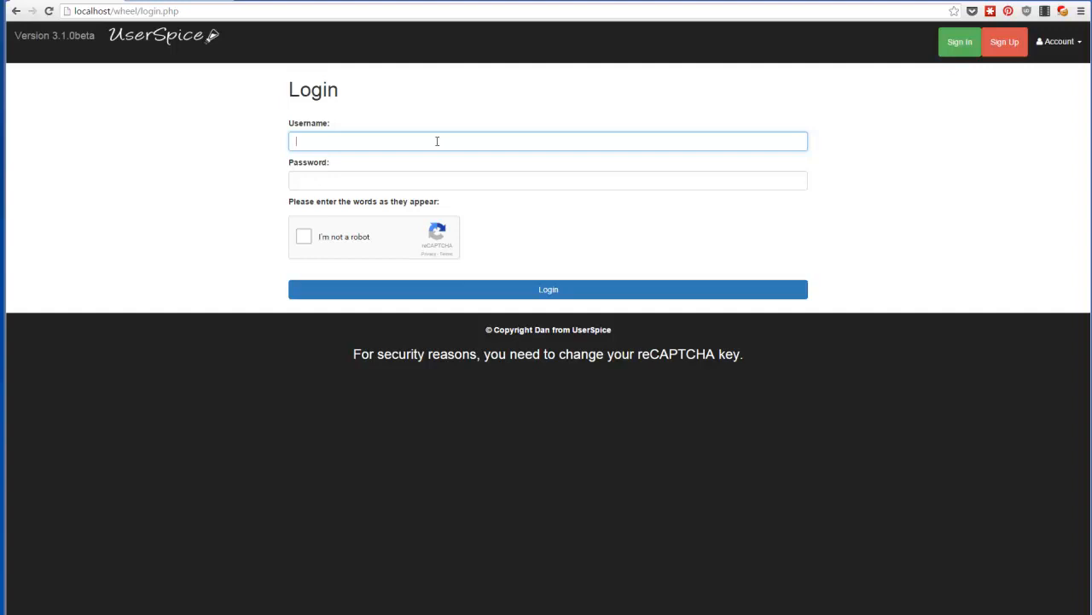
- Enter the admin credentials, solve the grass-image reCAPTCHA, and log in
type("admin")
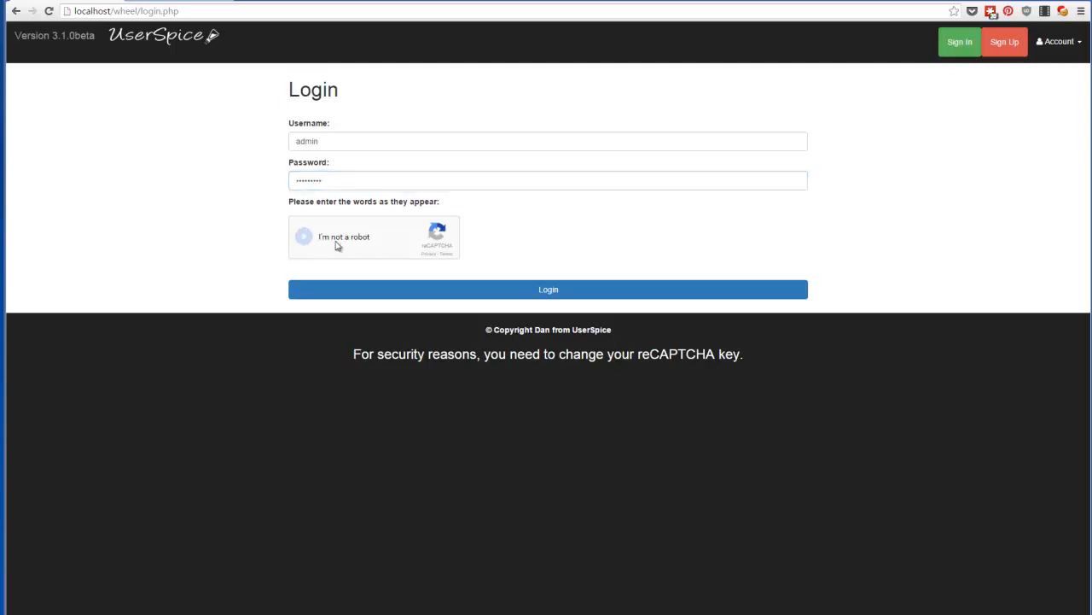
left_click(304, 236)
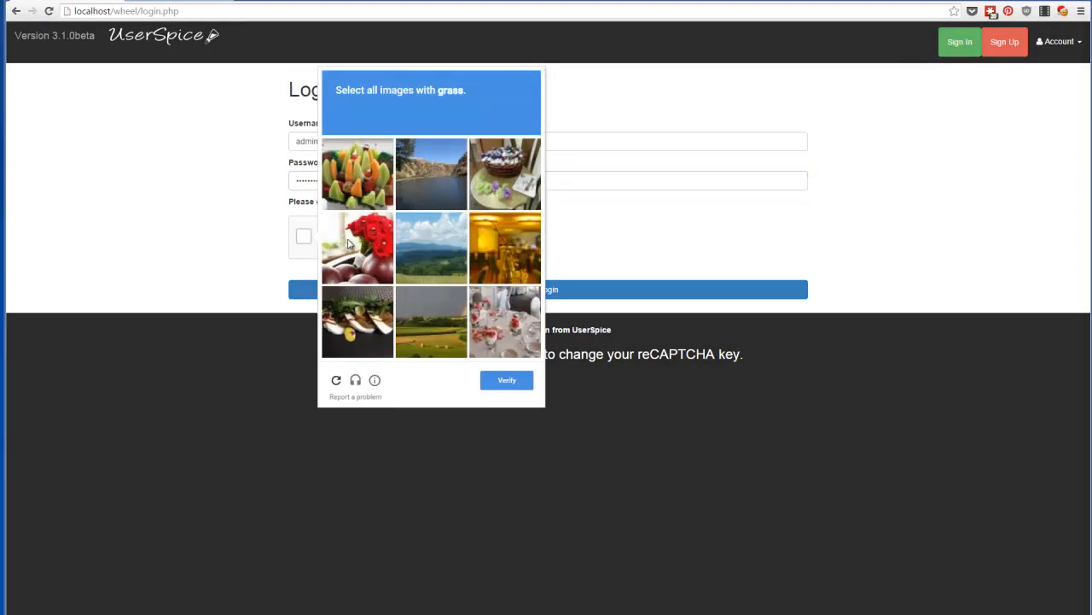
mouse_move(452, 323)
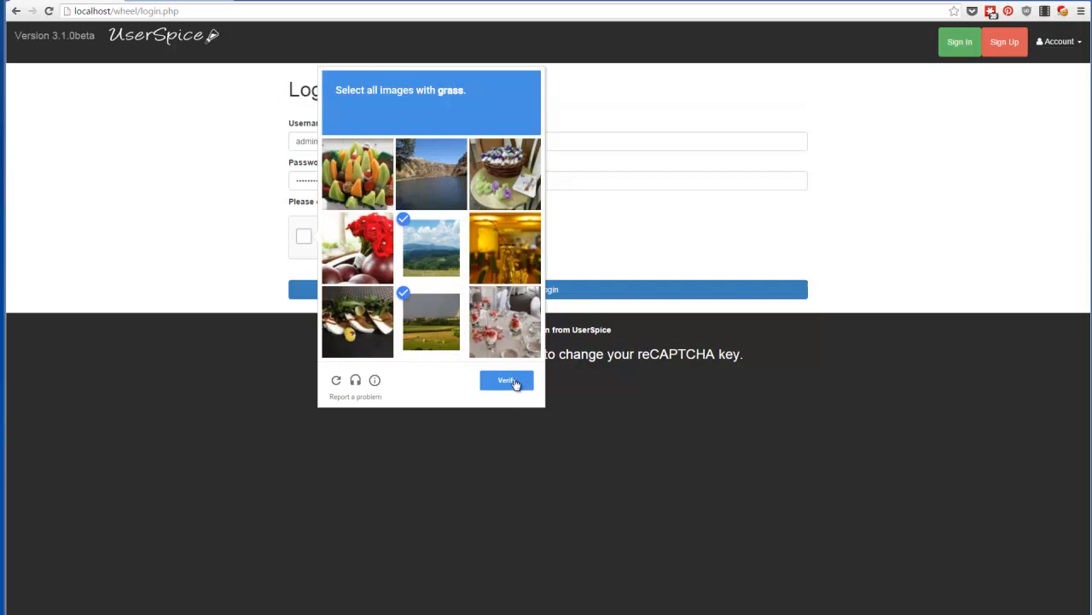
left_click(506, 380)
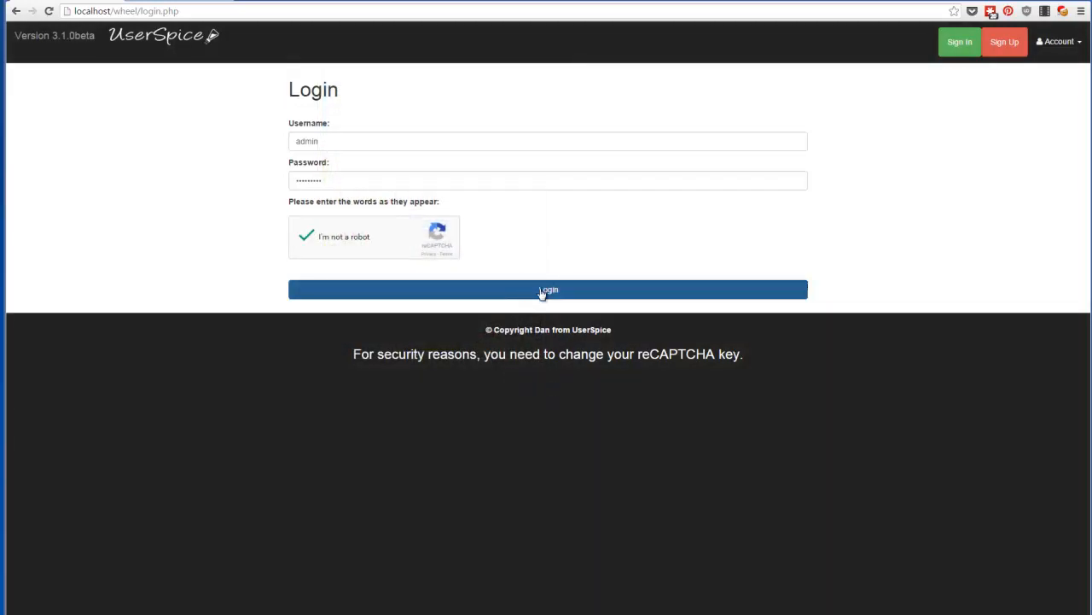
left_click(548, 290)
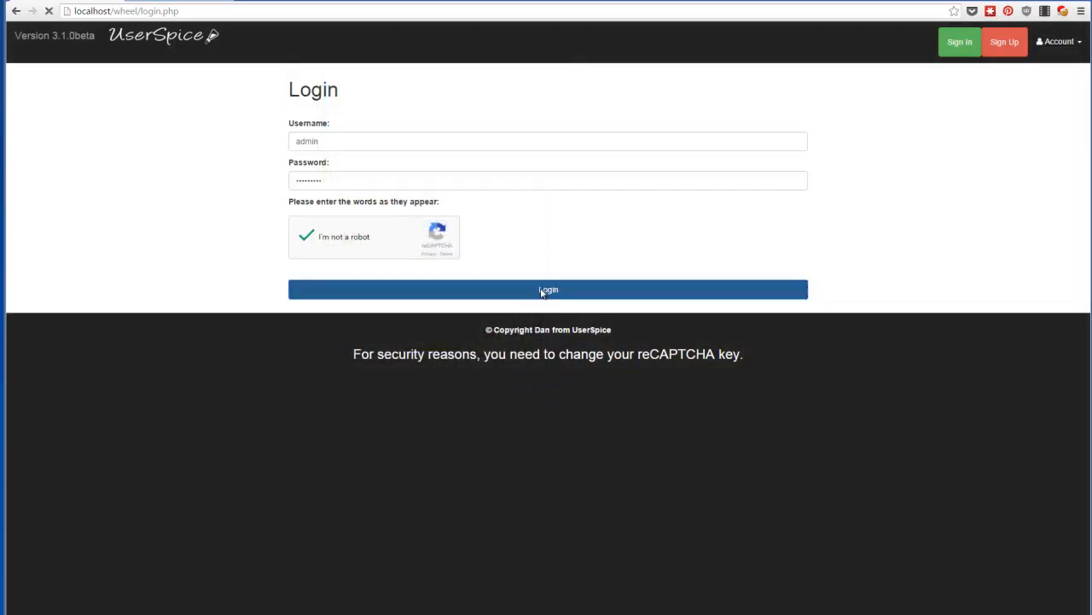